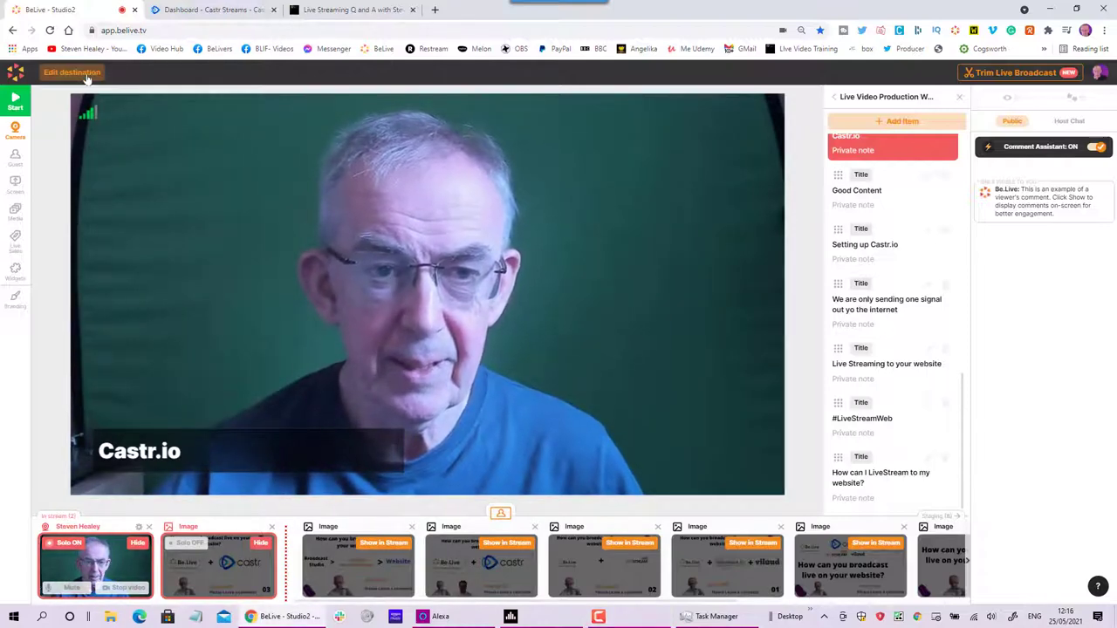
Step: Open Stream Settings via Edit destination to show the empty Custom RTMP fields
{"action": "left_click", "coordinate": [72, 72]}
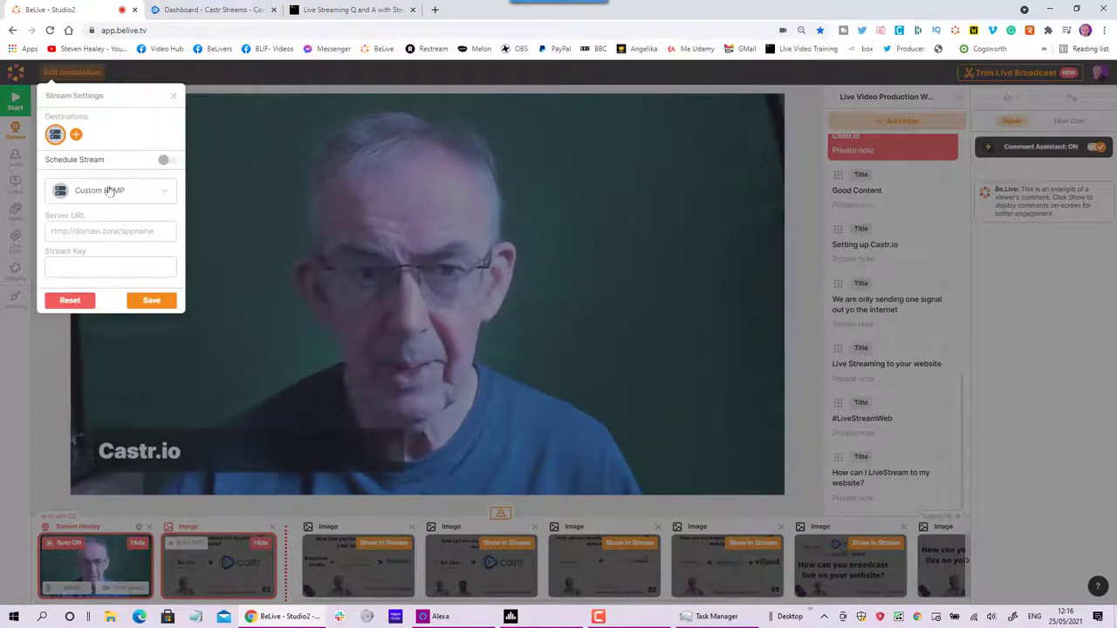
Step: Open Castr's first livestream, Steven One, to view its RTMP server address and streaming key
{"action": "left_click", "coordinate": [214, 9]}
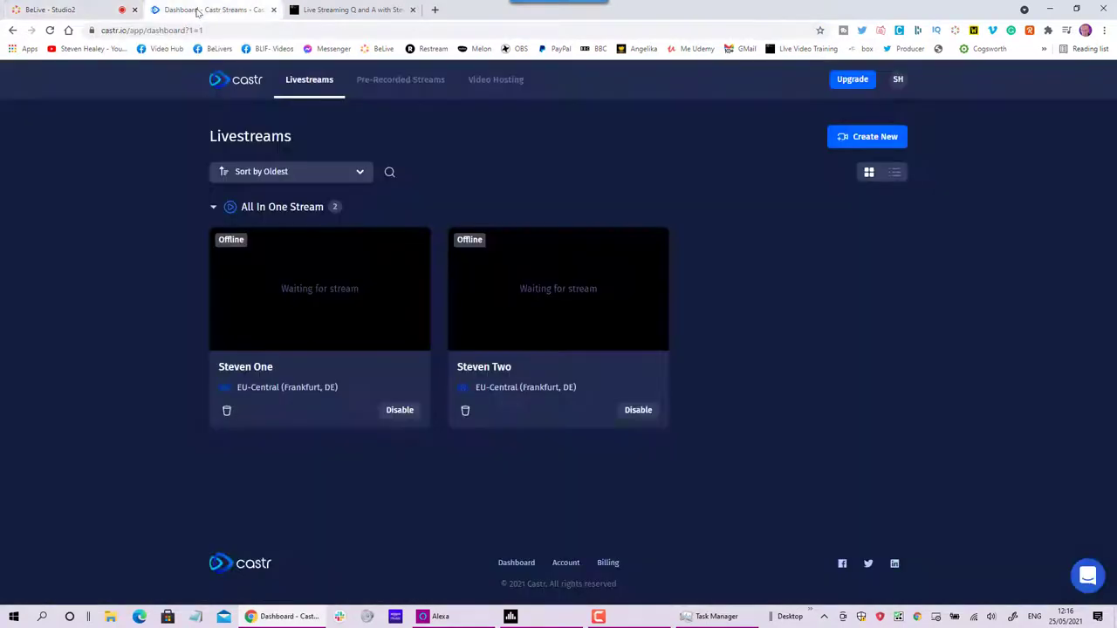
{"action": "mouse_move", "coordinate": [344, 148]}
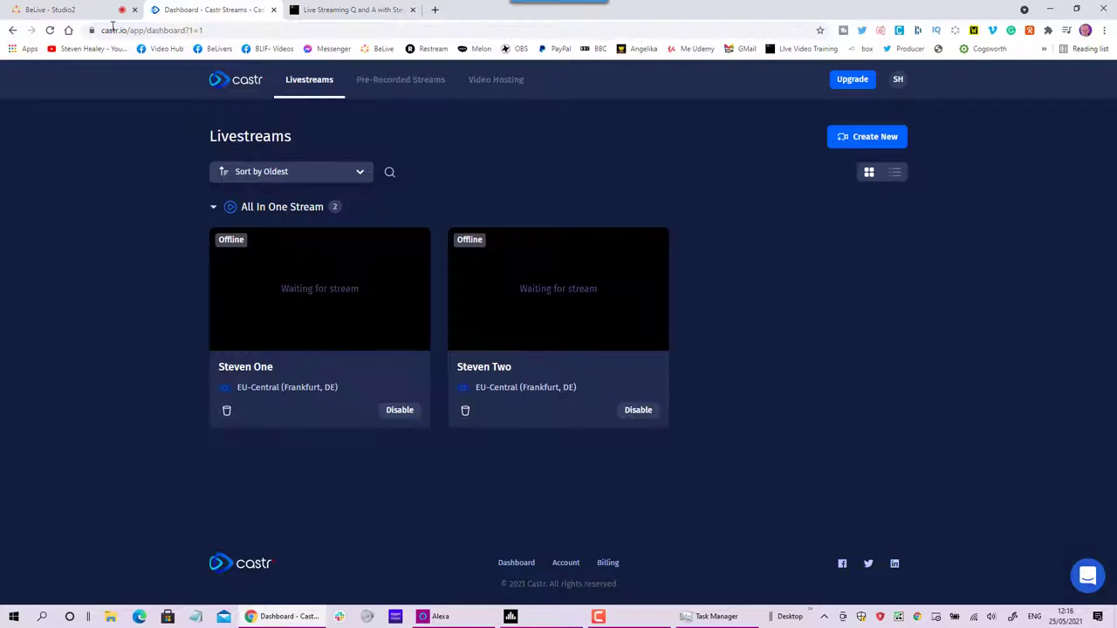
{"action": "mouse_move", "coordinate": [295, 180]}
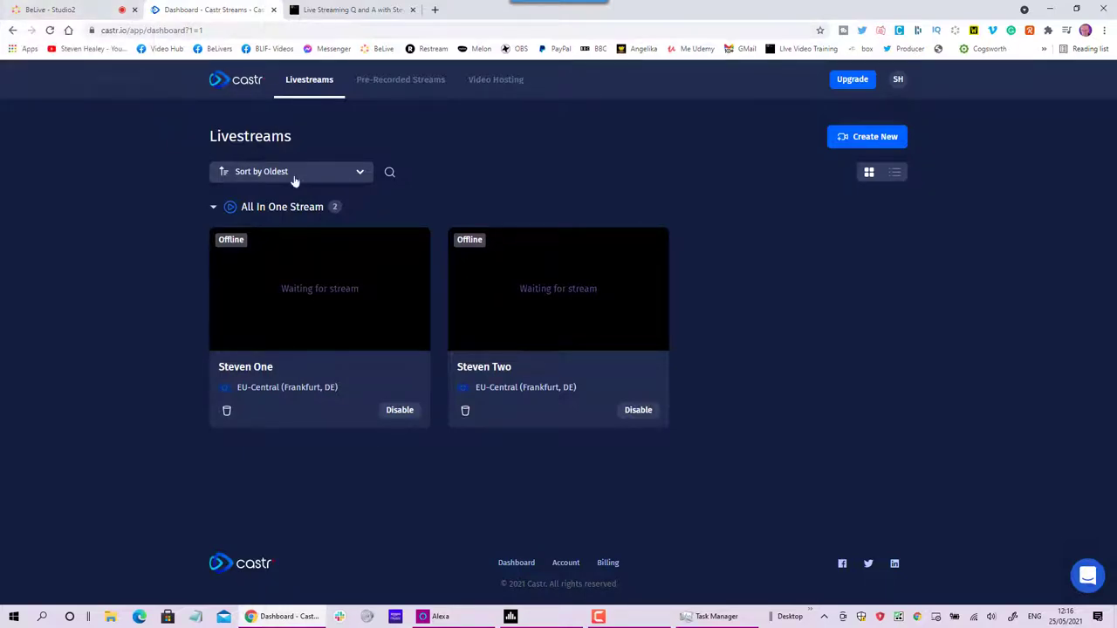
{"action": "mouse_move", "coordinate": [299, 301]}
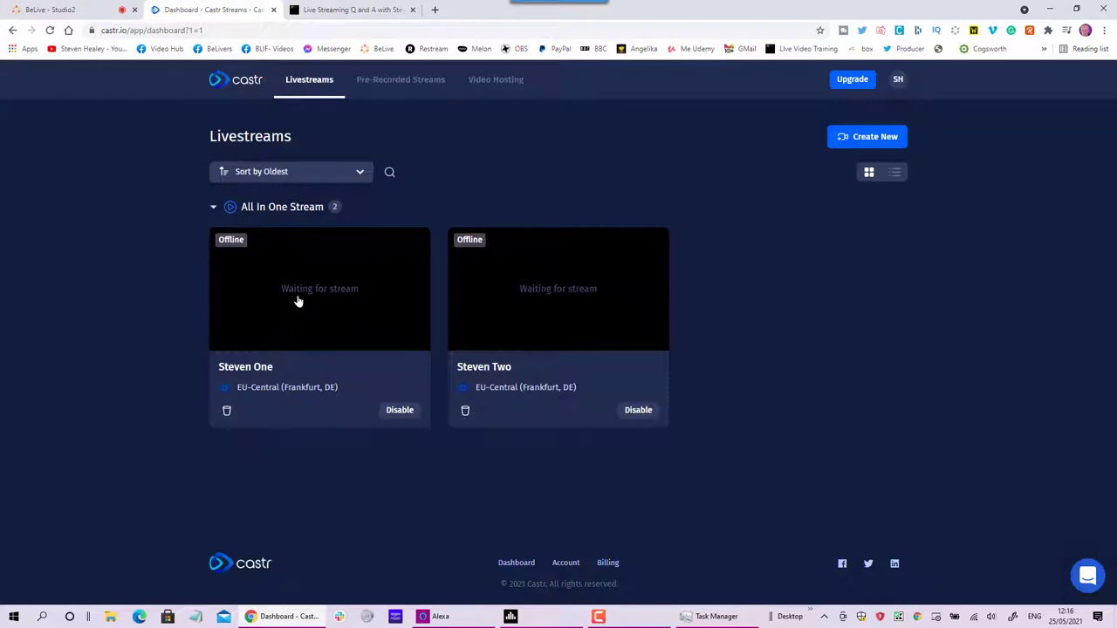
{"action": "left_click", "coordinate": [320, 288]}
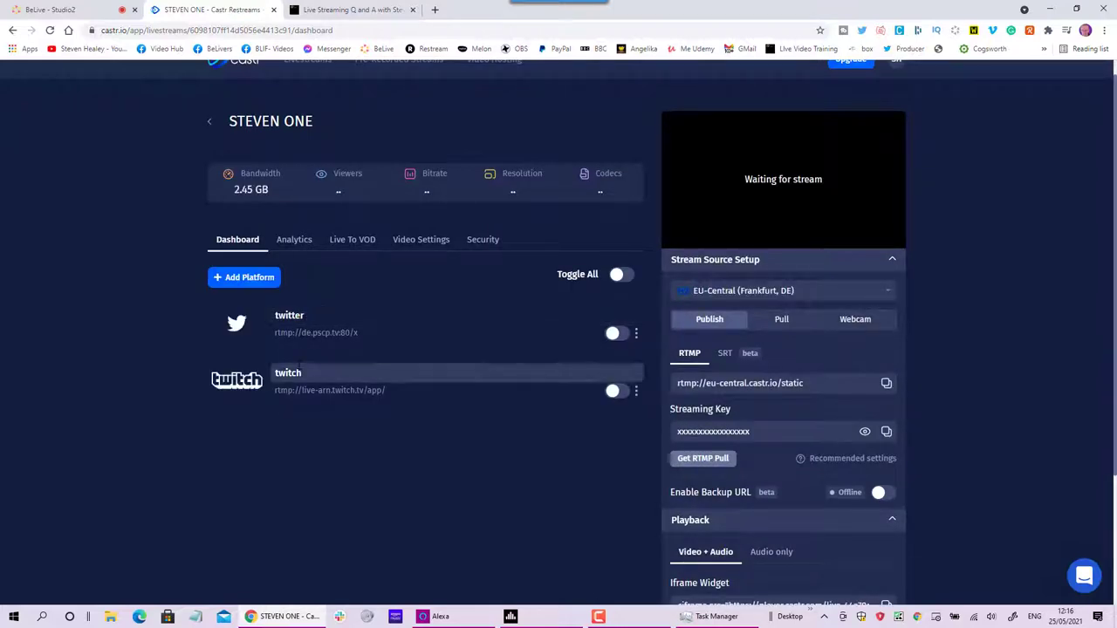
{"action": "mouse_move", "coordinate": [653, 341]}
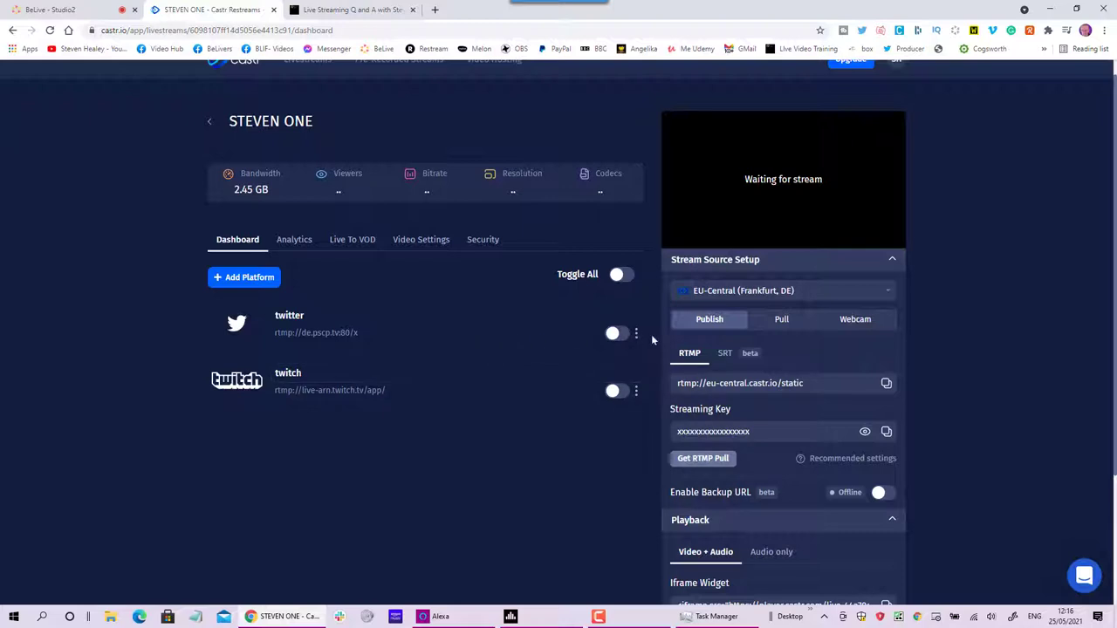
{"action": "mouse_move", "coordinate": [824, 375]}
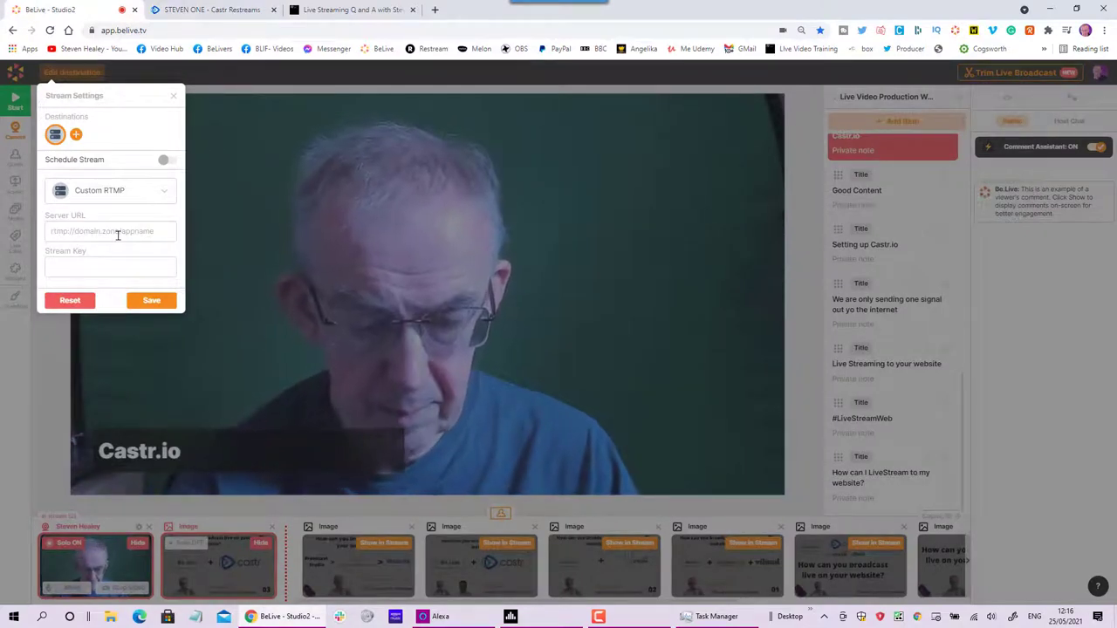
Step: Save rtmp://eu-central.castr.io/static as the Server URL along with the stream key
{"action": "type", "text": "rtmp://eu-central.castr.io/static"}
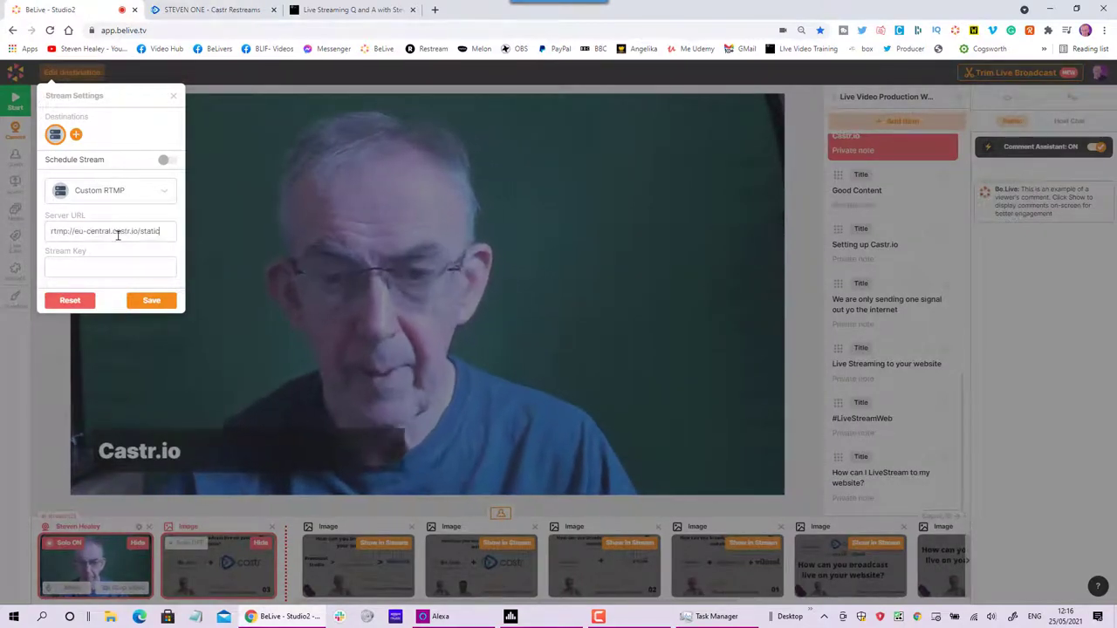
{"action": "left_click", "coordinate": [349, 9]}
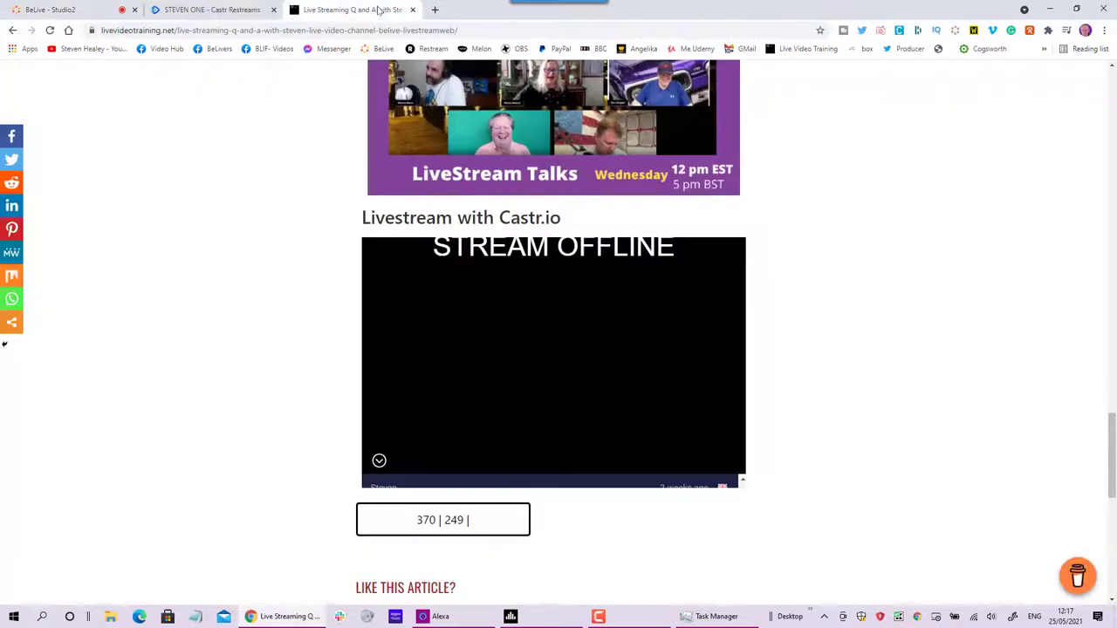
{"action": "left_click", "coordinate": [209, 10]}
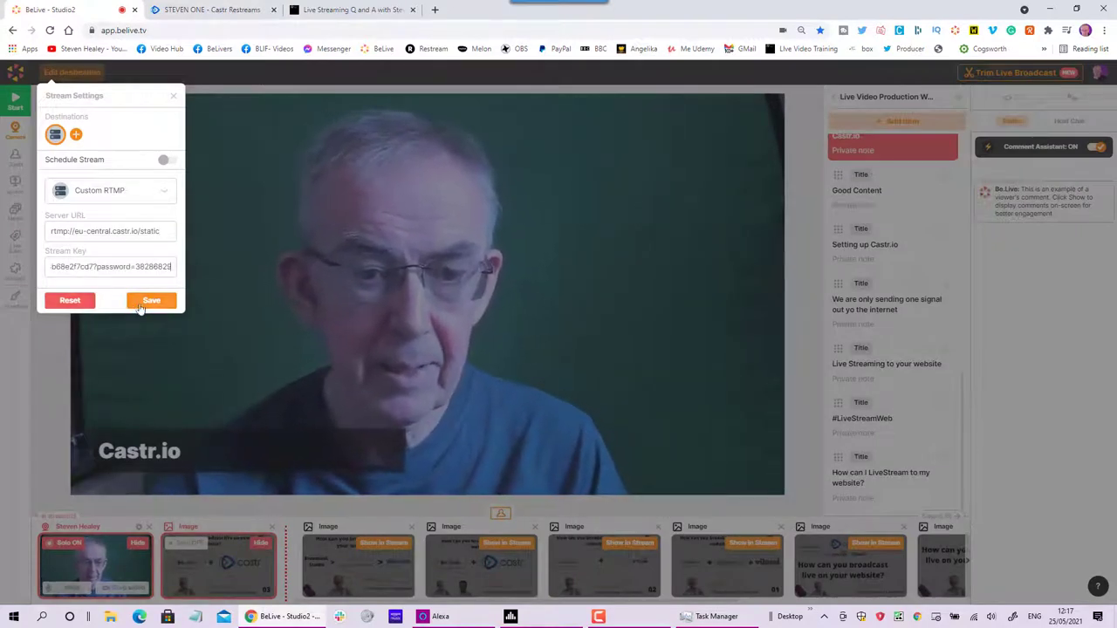
{"action": "left_click", "coordinate": [151, 300]}
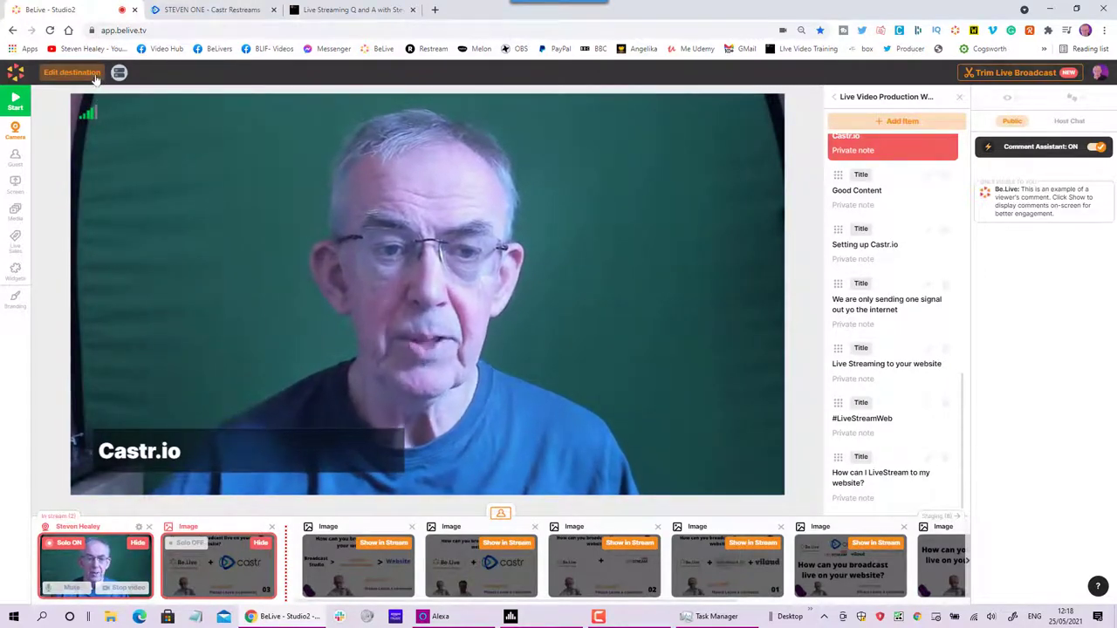
Step: Reopen the destination, swap in the live_ streaming key, and save it
{"action": "left_click", "coordinate": [71, 73]}
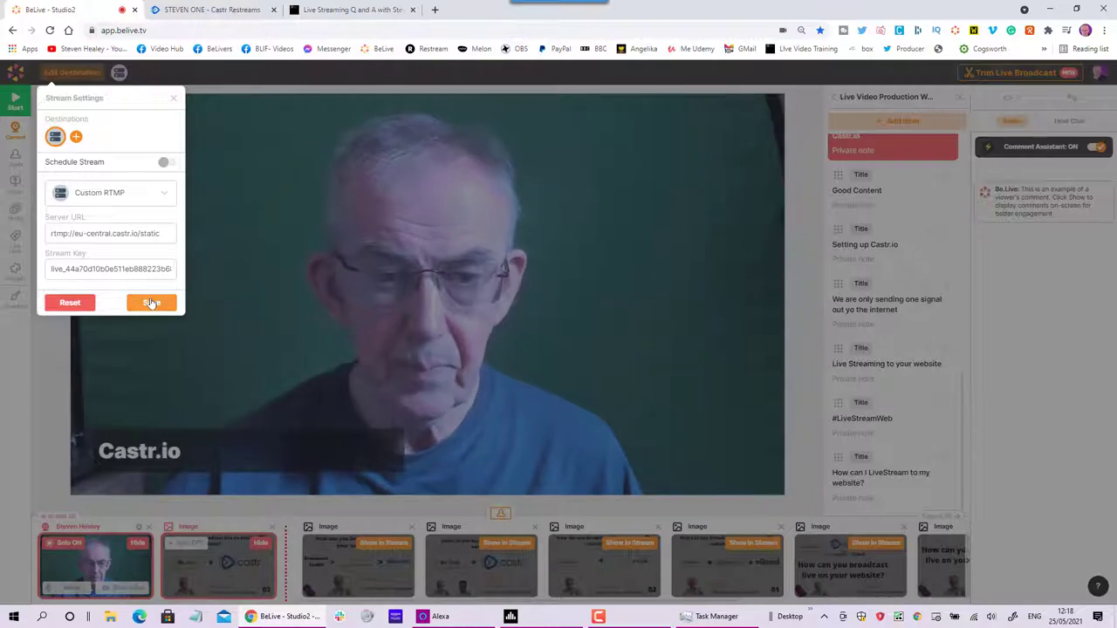
{"action": "left_click", "coordinate": [151, 302]}
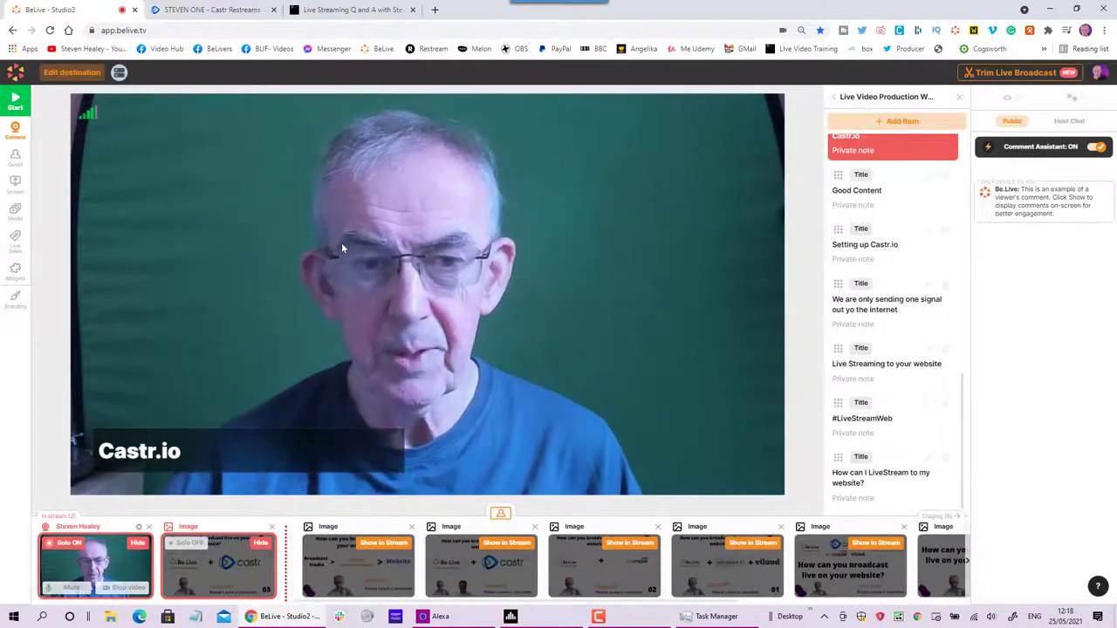
{"action": "mouse_move", "coordinate": [14, 103]}
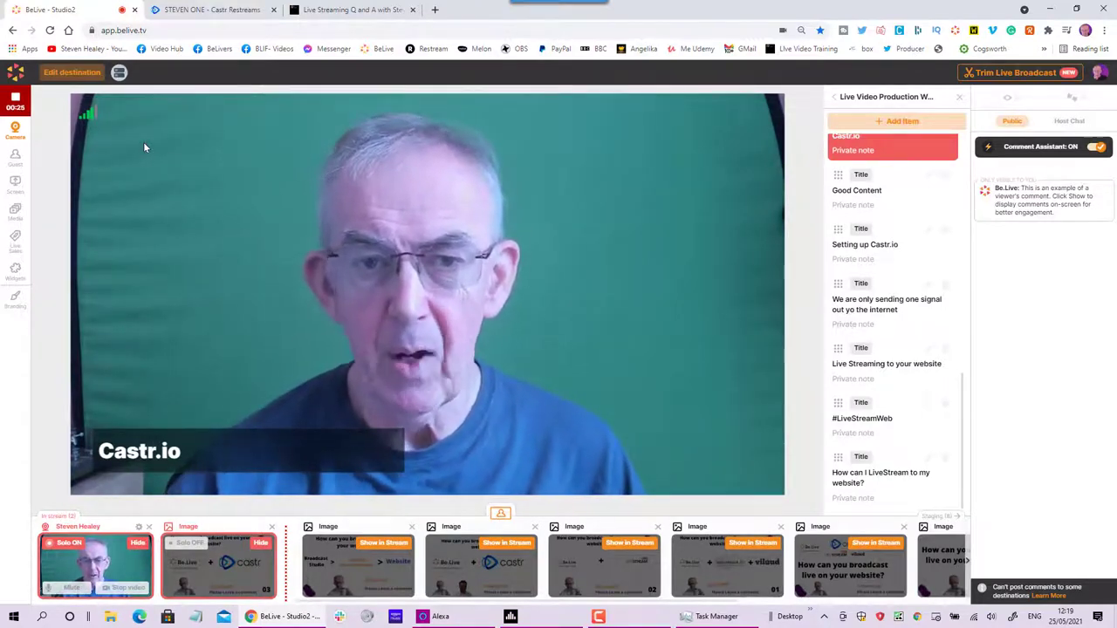
Step: Go live, then confirm Castr's Steven One stream is receiving a 1080p feed
{"action": "left_click", "coordinate": [209, 10]}
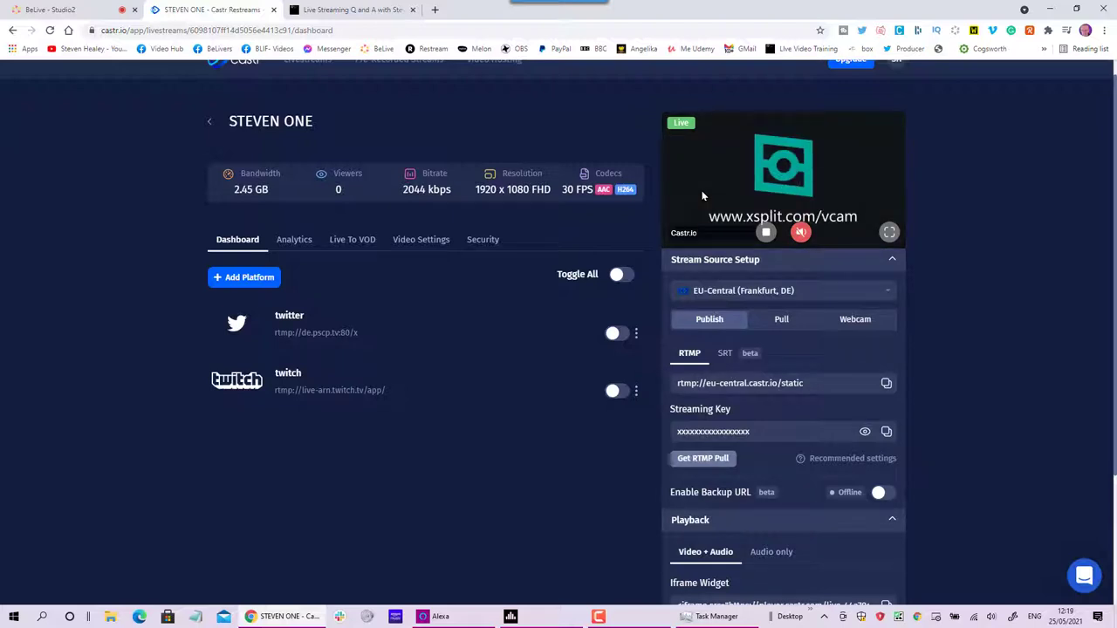
{"action": "mouse_move", "coordinate": [334, 48]}
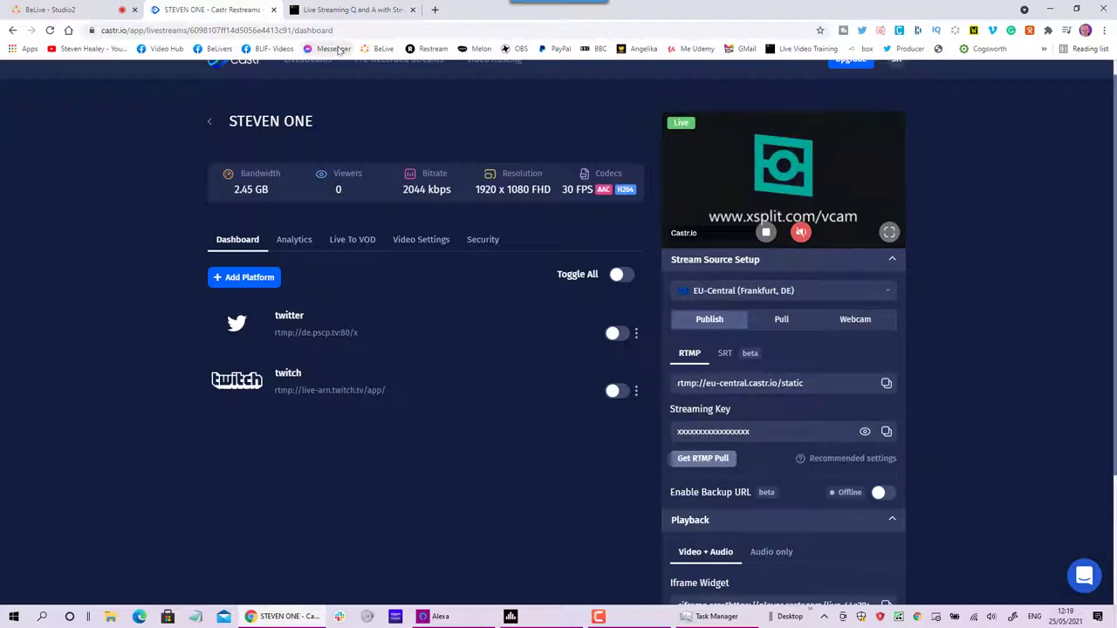
Step: Verify Castr's Live preview shows the presenter's camera feed, then return to BeLive - Studio2
{"action": "left_click", "coordinate": [331, 9]}
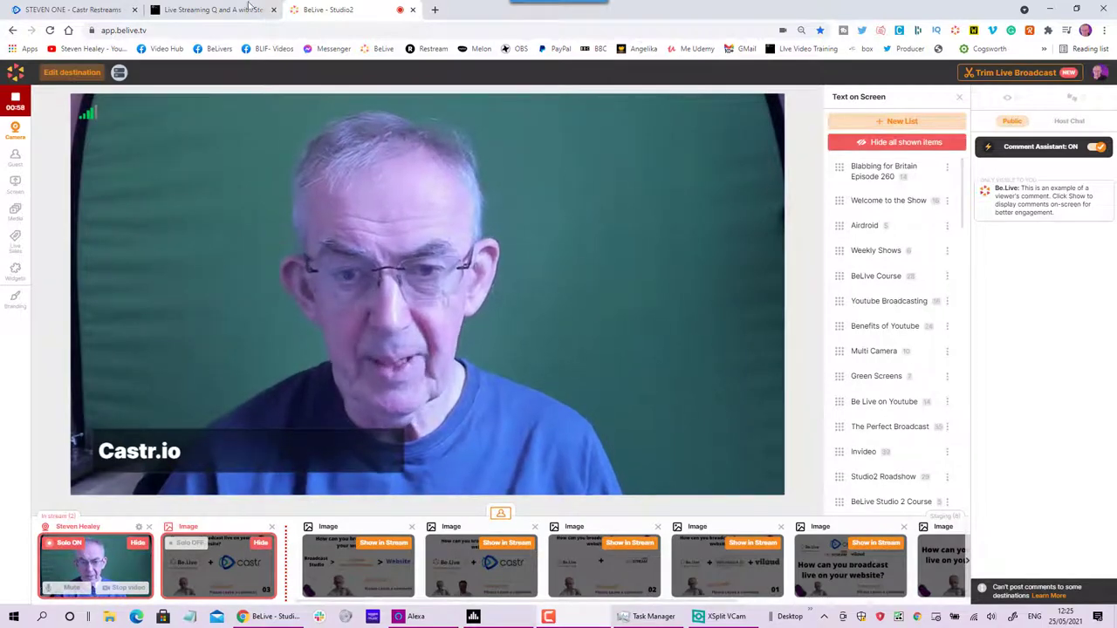
{"action": "left_click", "coordinate": [209, 9]}
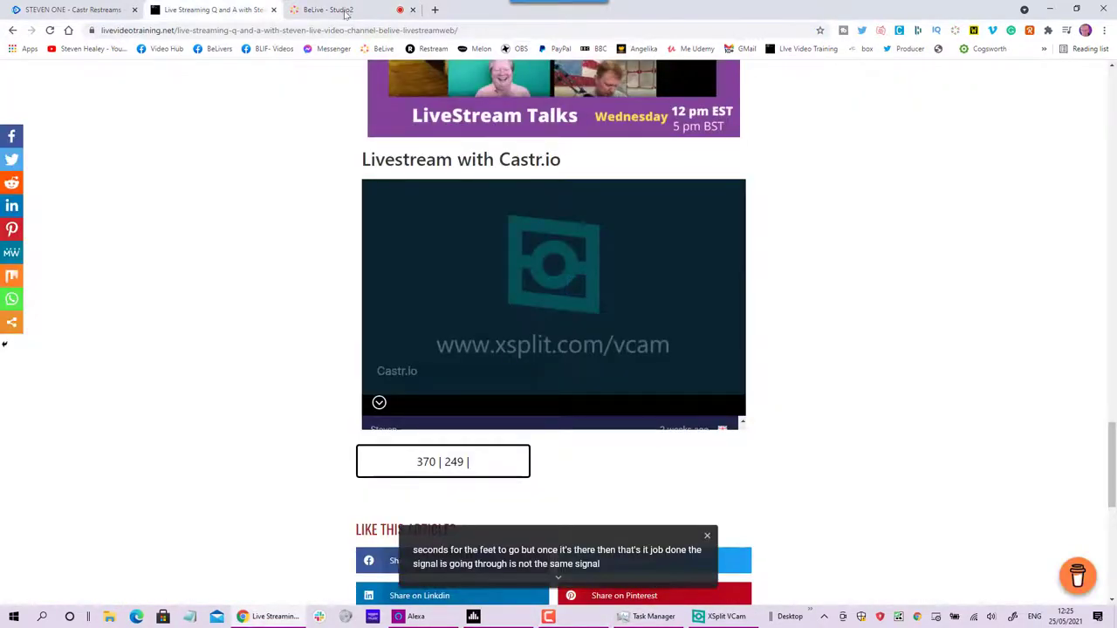
{"action": "left_click", "coordinate": [70, 10]}
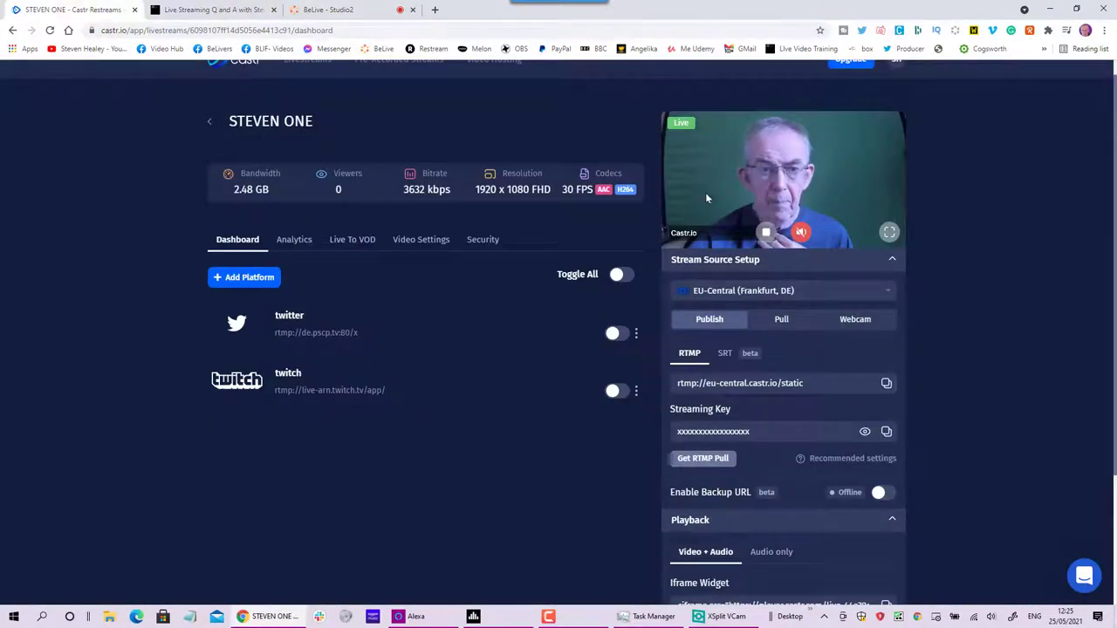
{"action": "mouse_move", "coordinate": [718, 198]}
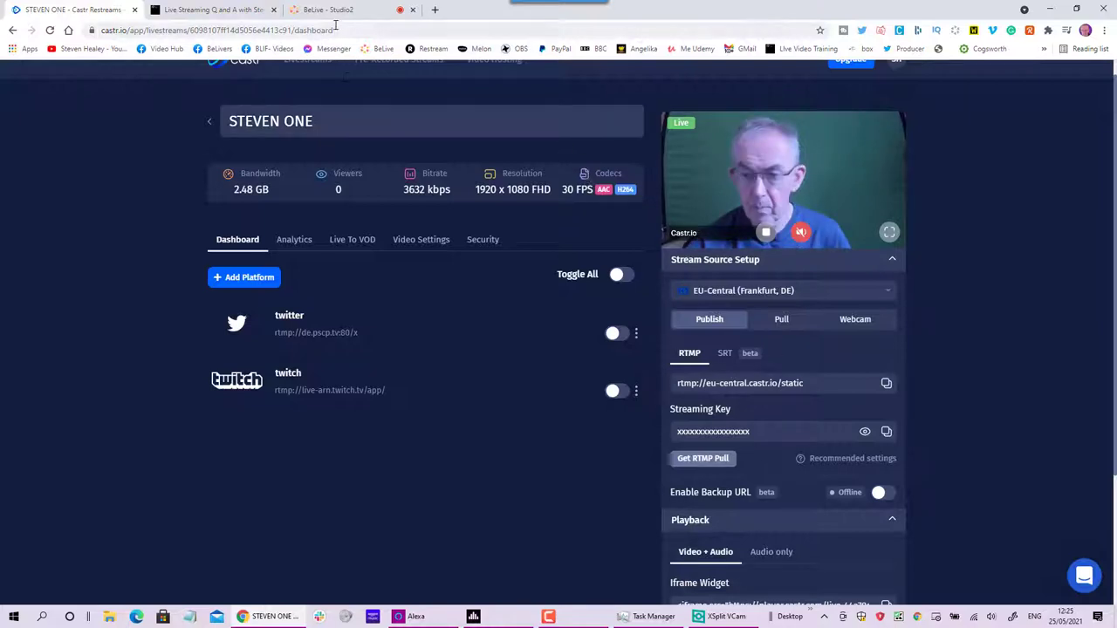
{"action": "left_click", "coordinate": [339, 10]}
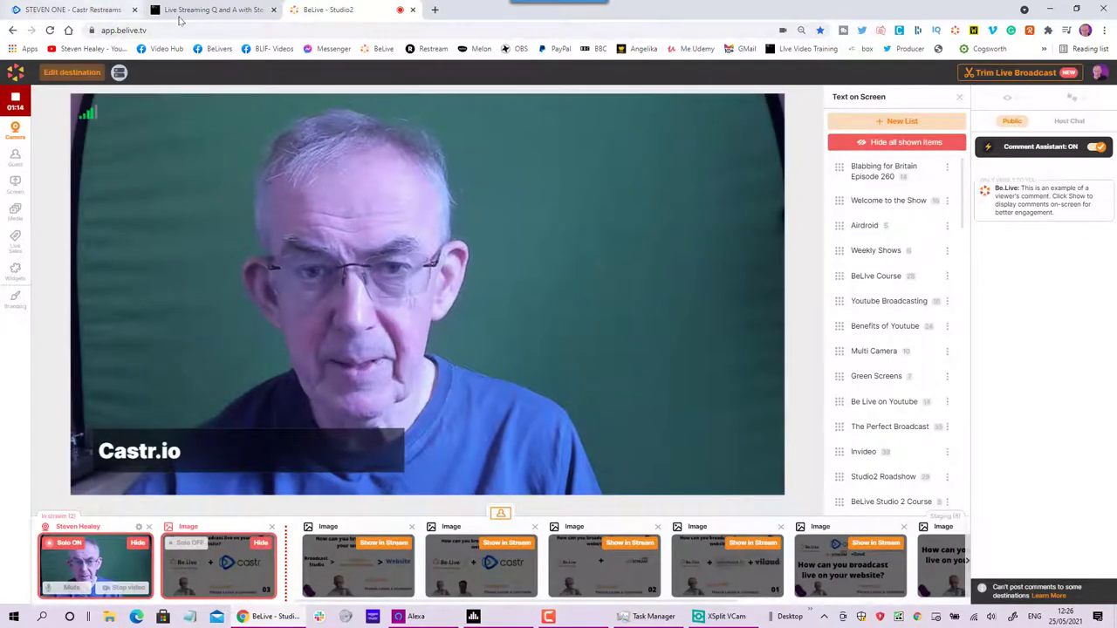
Step: Scroll the Live Streaming Q and A post to the Livestream with Castr.io player, now playing
{"action": "left_click", "coordinate": [212, 10]}
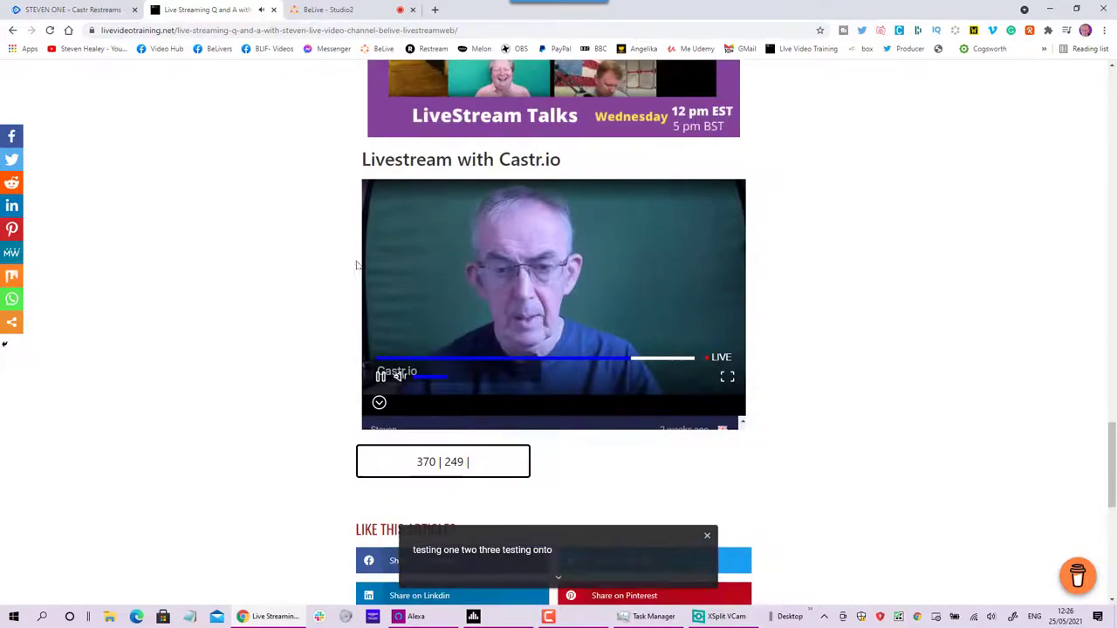
{"action": "scroll", "scroll_direction": "down", "scroll_amount": 3}
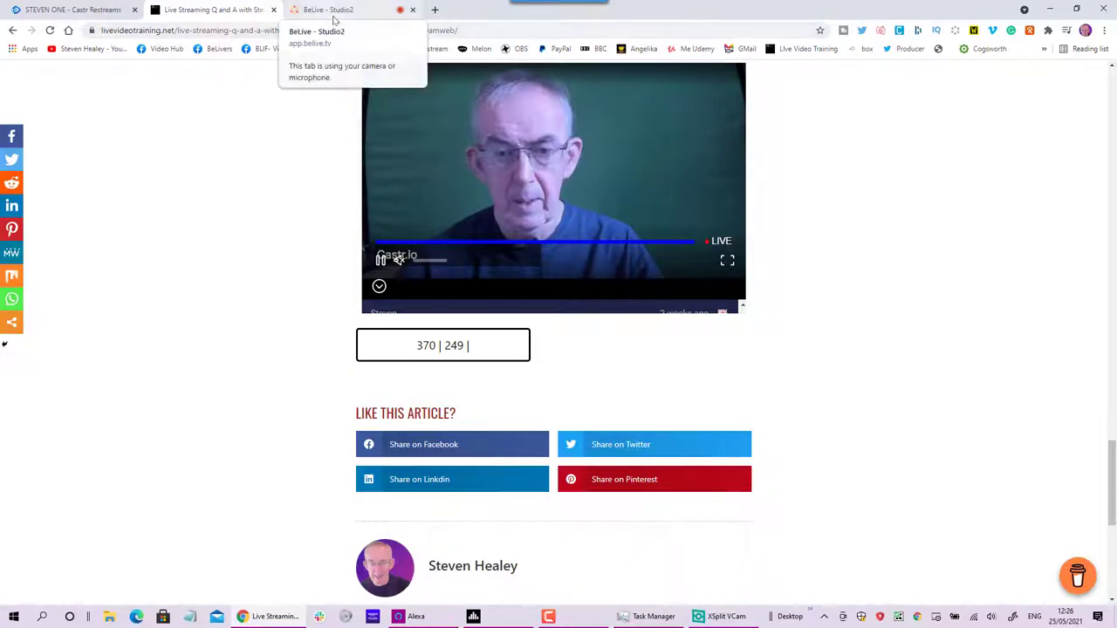
{"action": "left_click", "coordinate": [329, 10]}
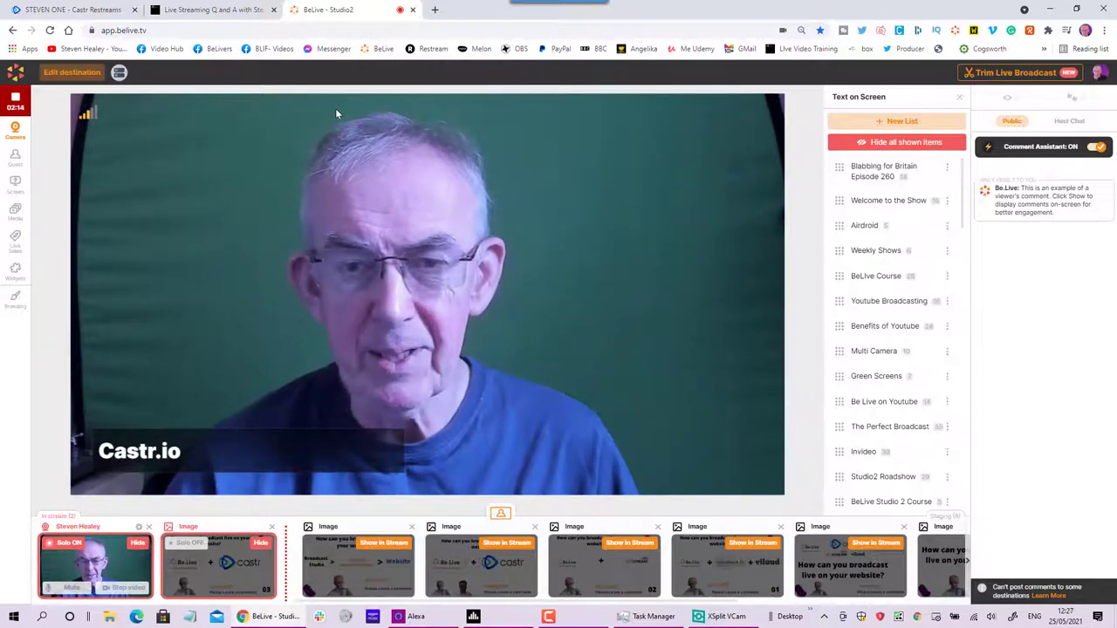
Step: View the Steven One dashboard showing the stream live at 1080p with one viewer
{"action": "left_click", "coordinate": [70, 9]}
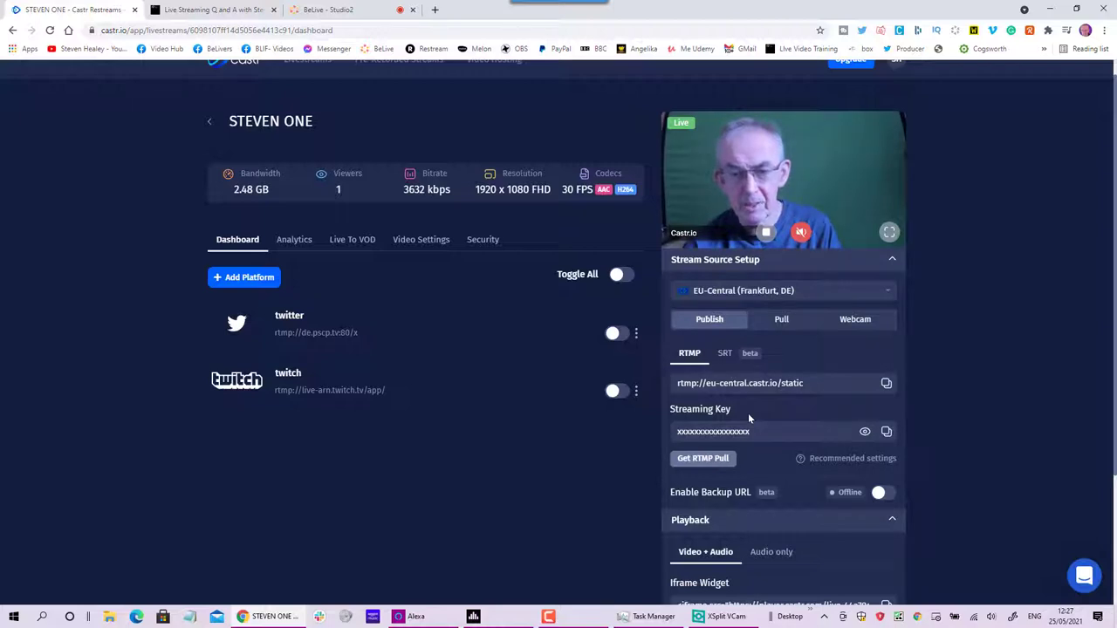
Step: Scroll the Steven One dashboard to the Playback Iframe Widget and Embed Url fields
{"action": "scroll", "scroll_direction": "down", "scroll_amount": 3}
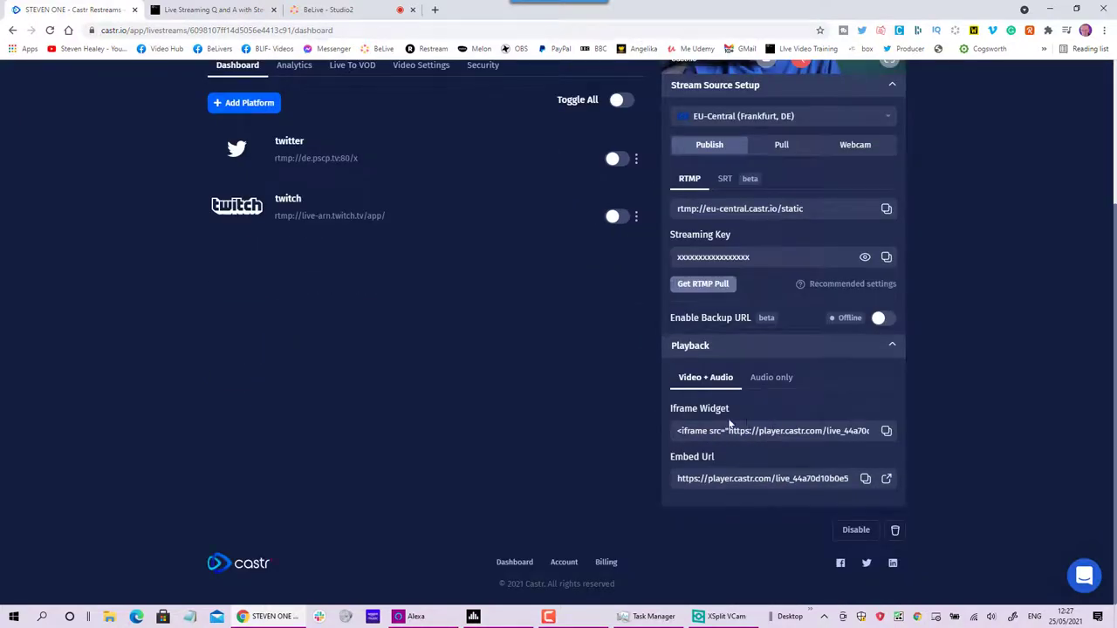
{"action": "mouse_move", "coordinate": [881, 436]}
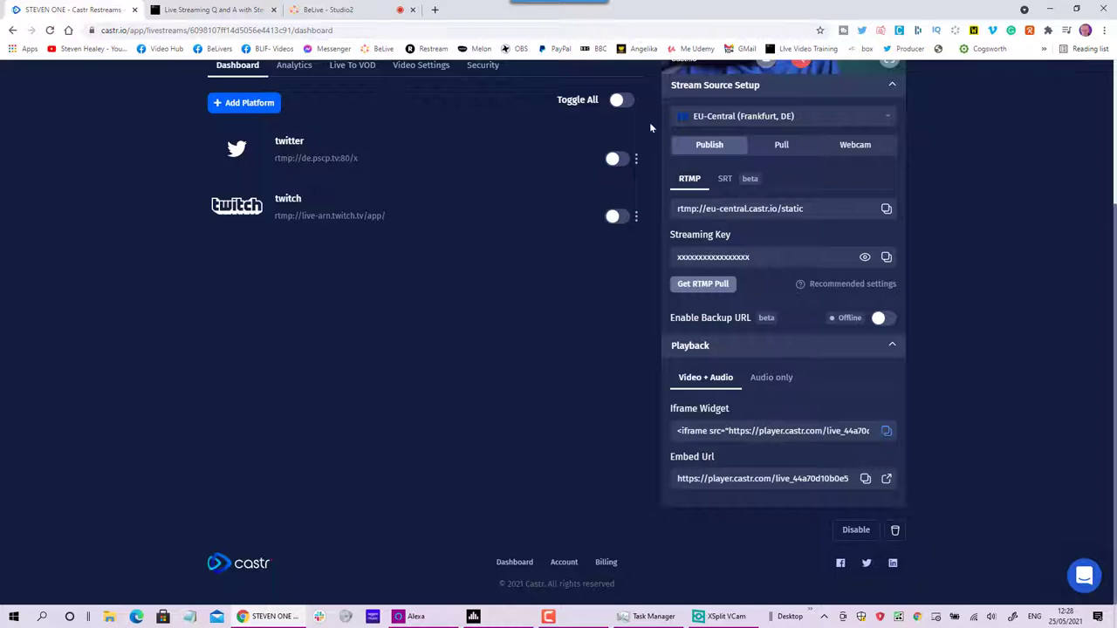
Step: Scroll the Live Streaming Q and A post past the Castr.io player to its three comments
{"action": "left_click", "coordinate": [209, 10]}
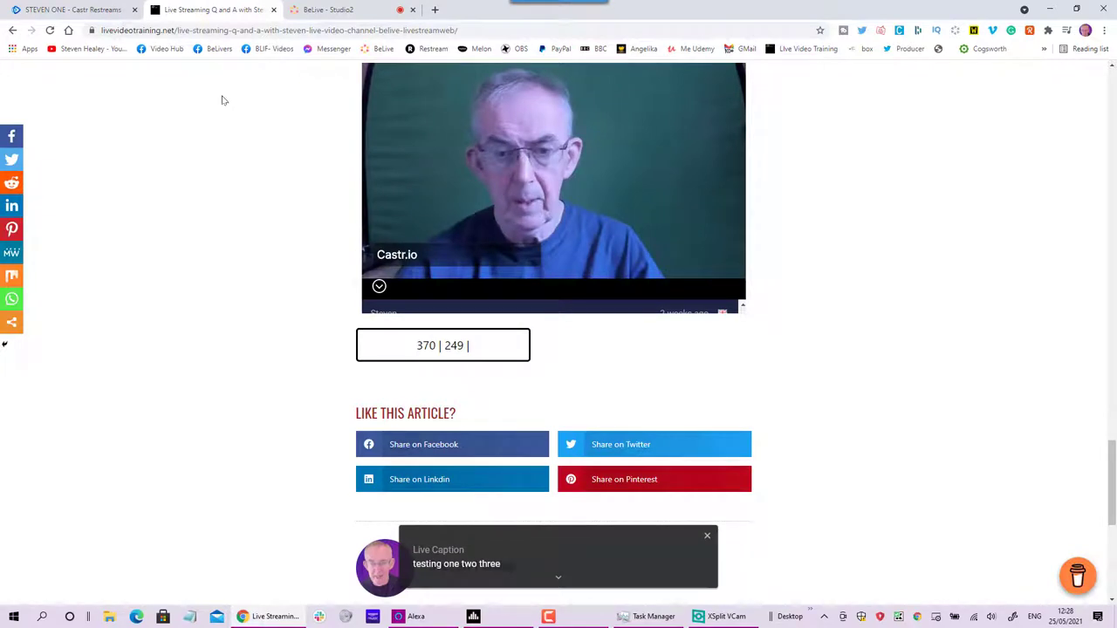
{"action": "scroll", "scroll_direction": "up", "scroll_amount": 3}
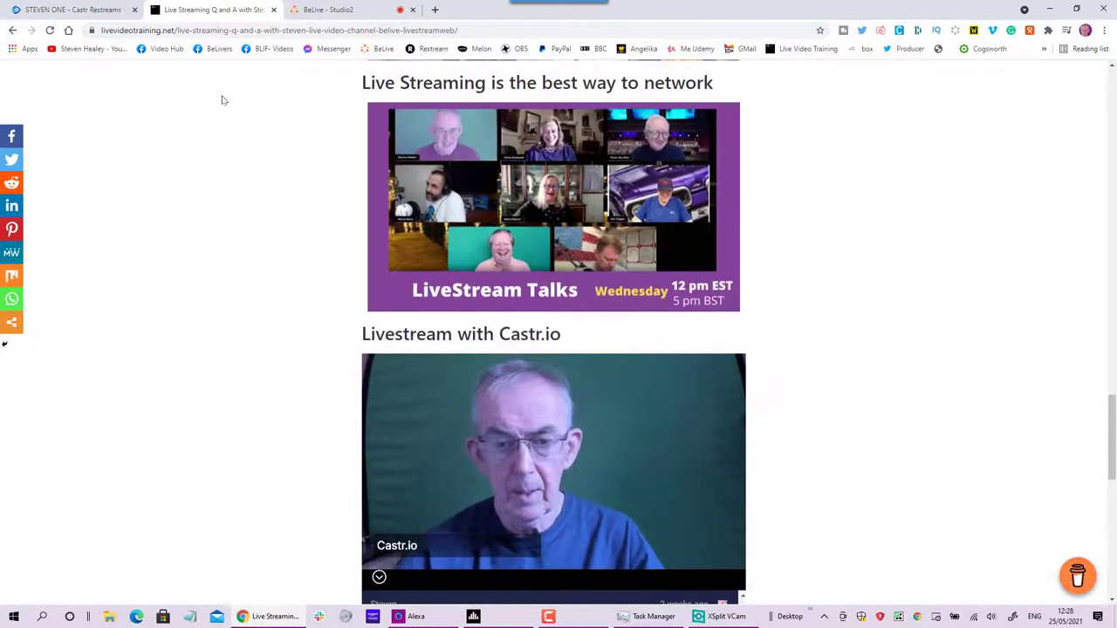
{"action": "scroll", "scroll_direction": "up", "scroll_amount": 3}
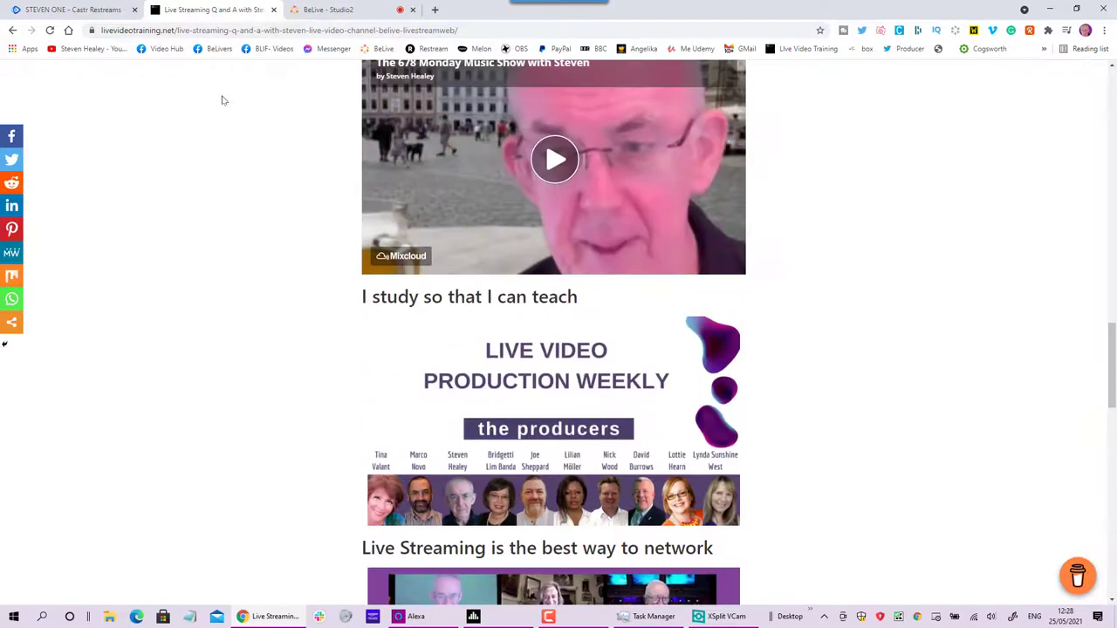
{"action": "scroll", "scroll_direction": "down", "scroll_amount": 3}
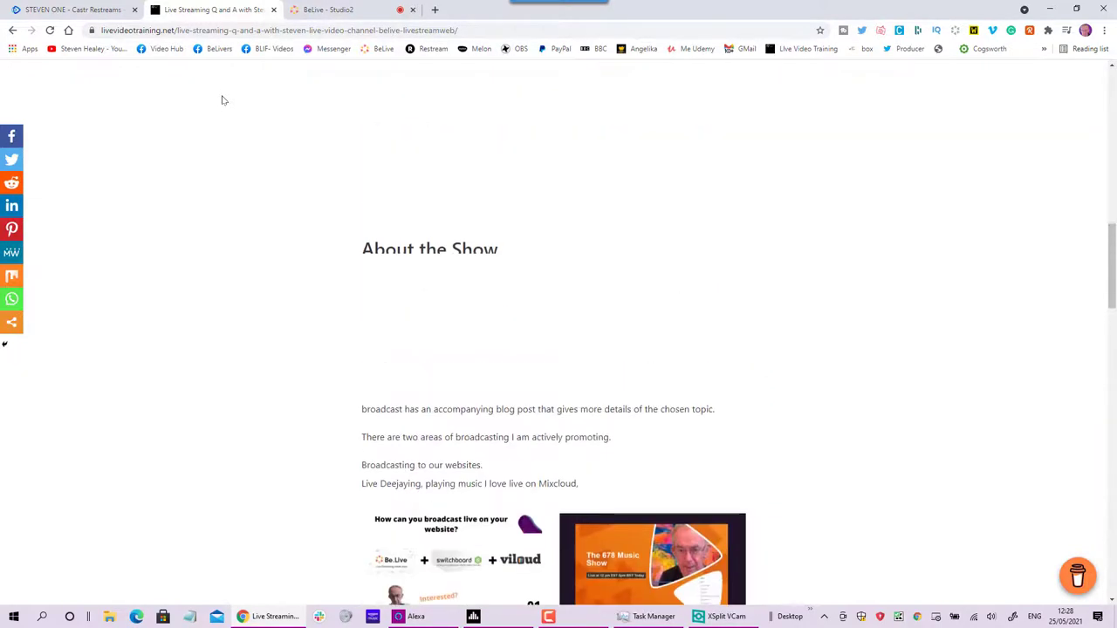
{"action": "scroll", "scroll_direction": "up", "scroll_amount": 3}
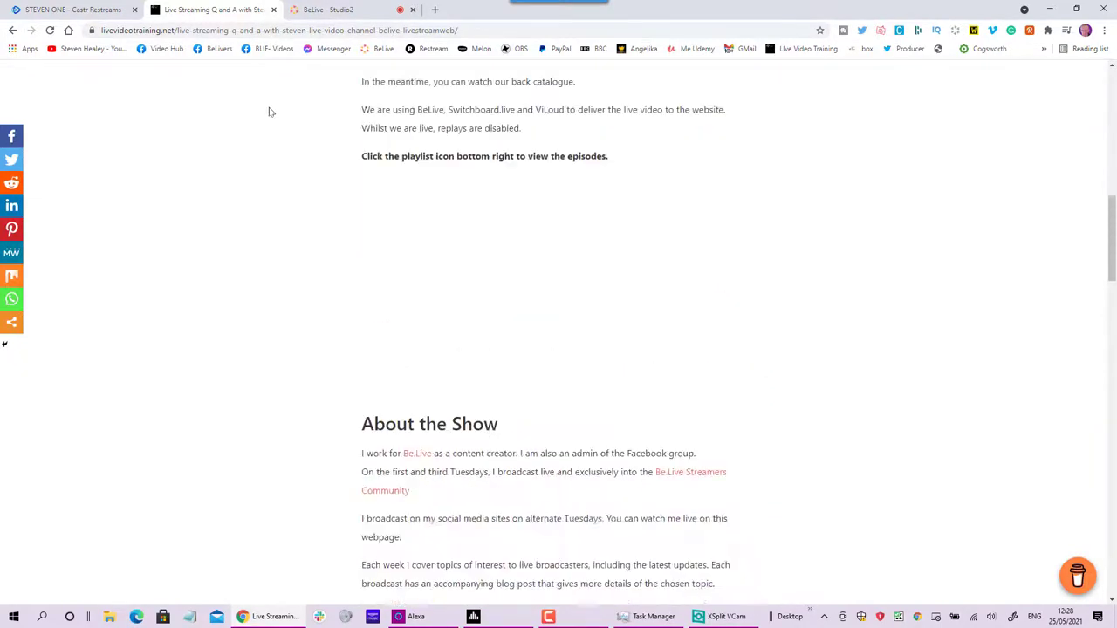
{"action": "scroll", "scroll_direction": "down", "scroll_amount": 3}
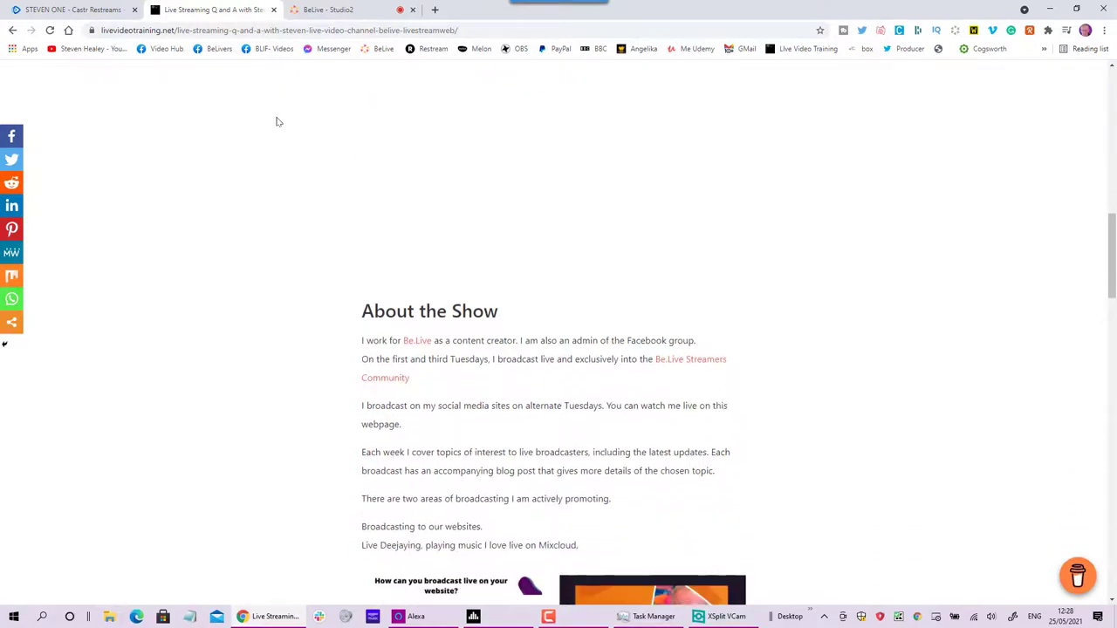
{"action": "scroll", "scroll_direction": "down", "scroll_amount": 3}
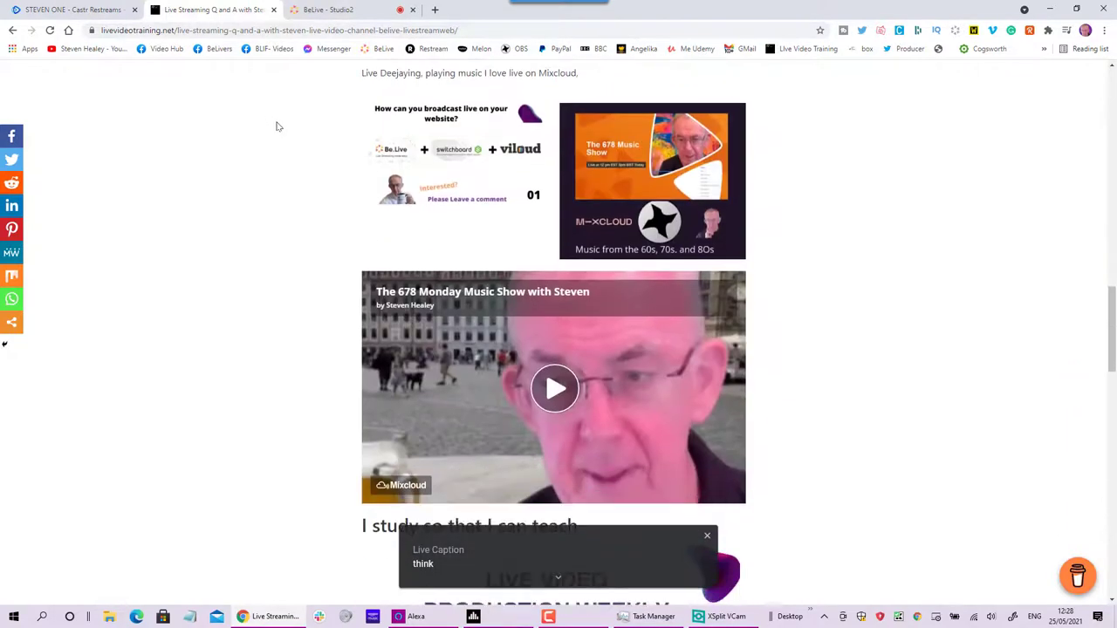
{"action": "scroll", "scroll_direction": "down", "scroll_amount": 3}
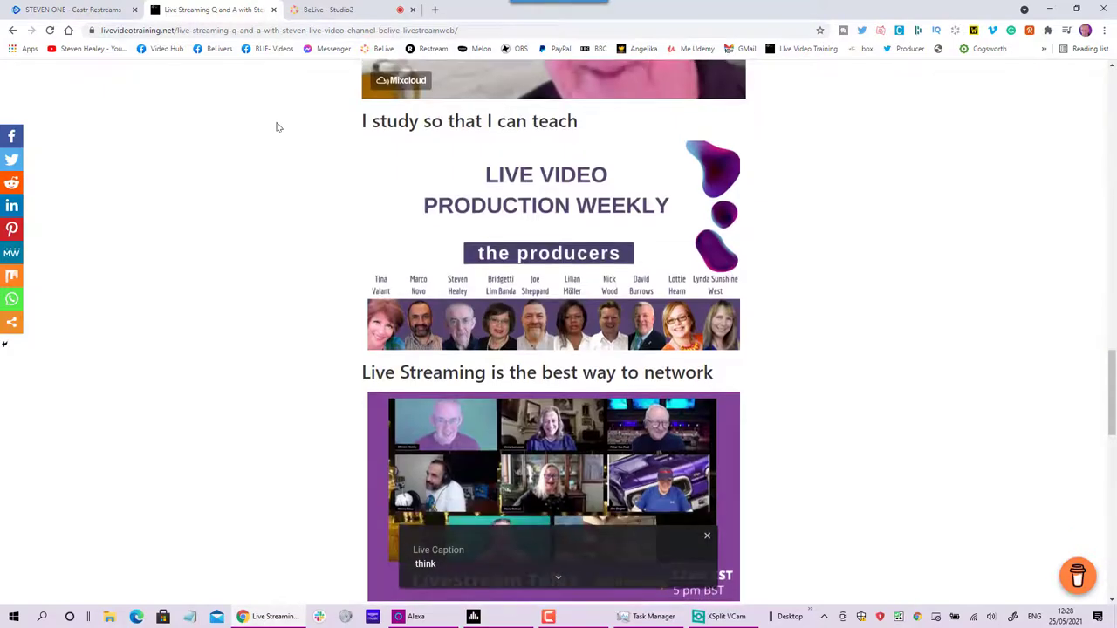
{"action": "scroll", "scroll_direction": "down", "scroll_amount": 3}
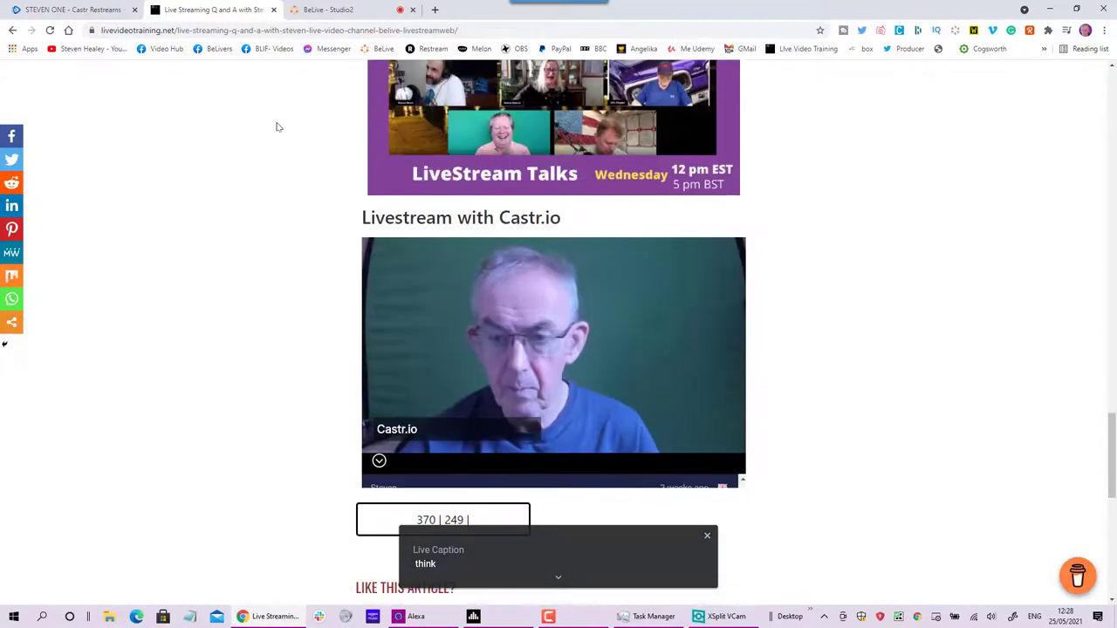
{"action": "scroll", "scroll_direction": "down", "scroll_amount": 3}
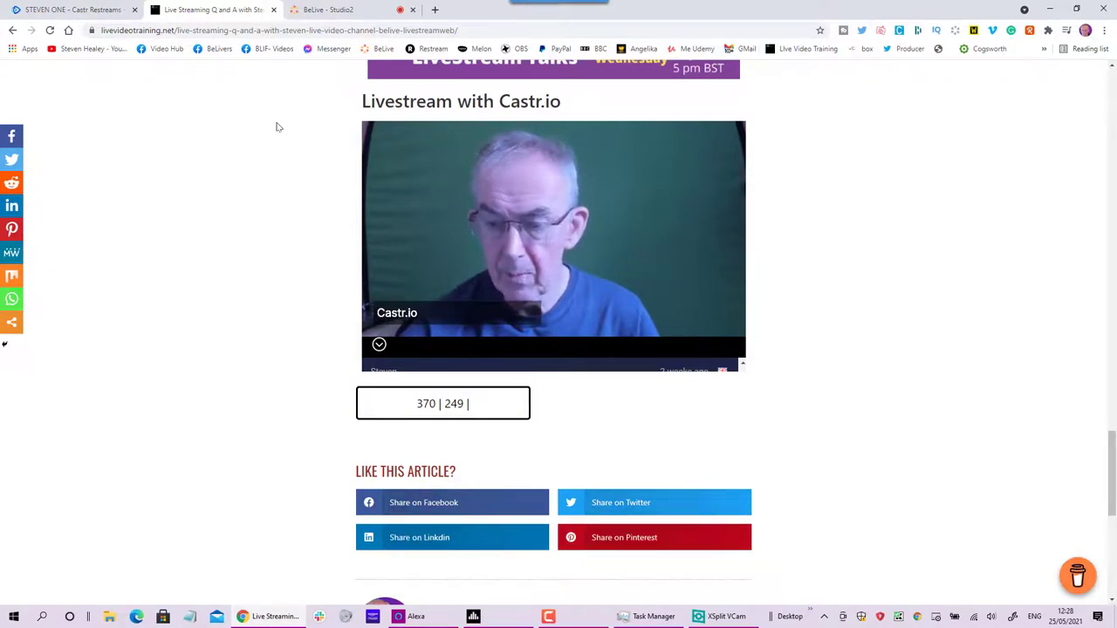
{"action": "scroll", "scroll_direction": "down", "scroll_amount": 3}
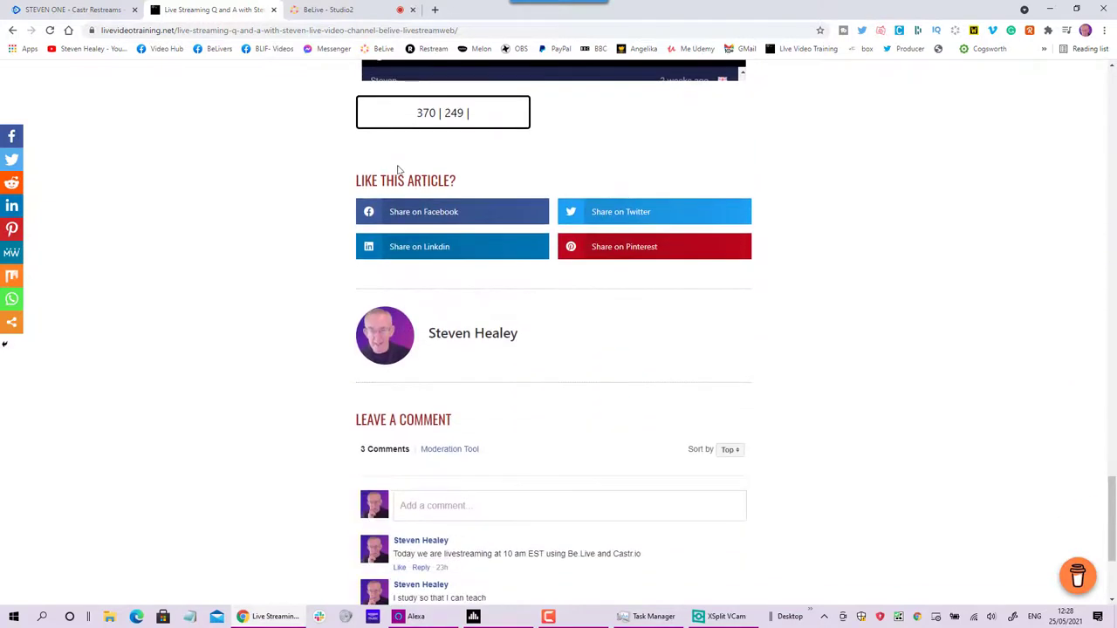
{"action": "scroll", "scroll_direction": "down", "scroll_amount": 3}
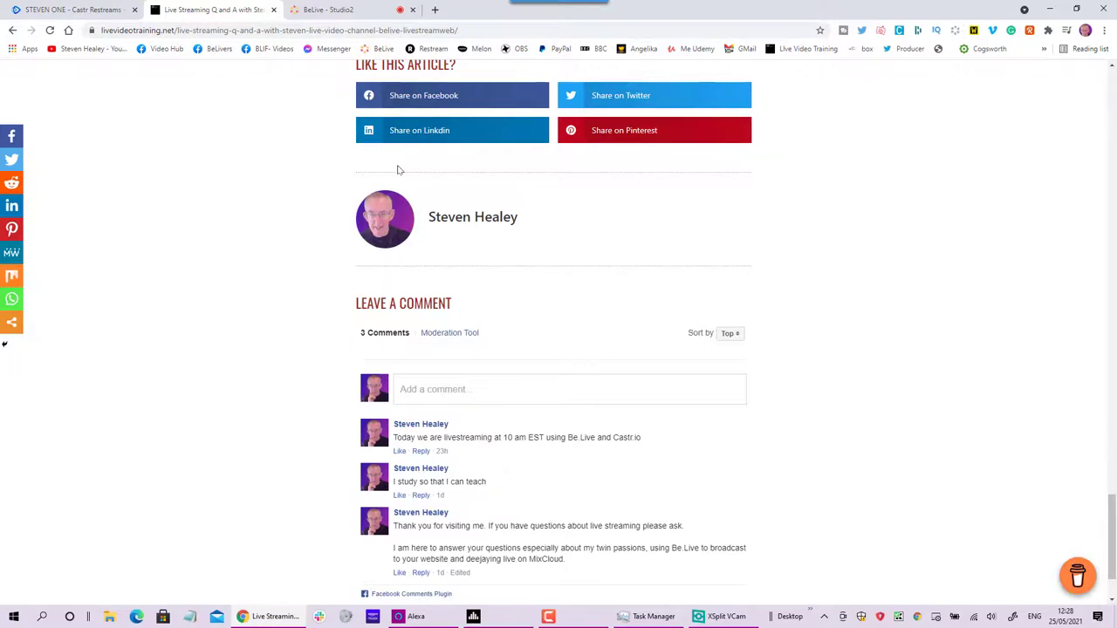
Step: Scroll up to confirm the Castr.io embed is LIVE, then return to the BeLive Studio2 tab
{"action": "scroll", "scroll_direction": "up", "scroll_amount": 3}
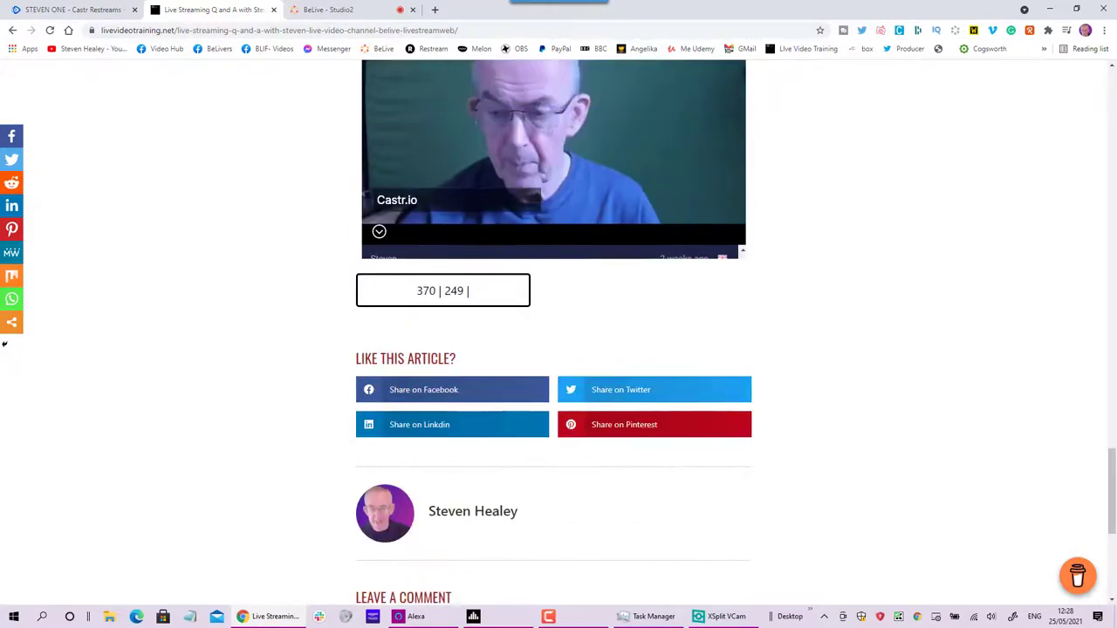
{"action": "scroll", "scroll_direction": "up", "scroll_amount": 3}
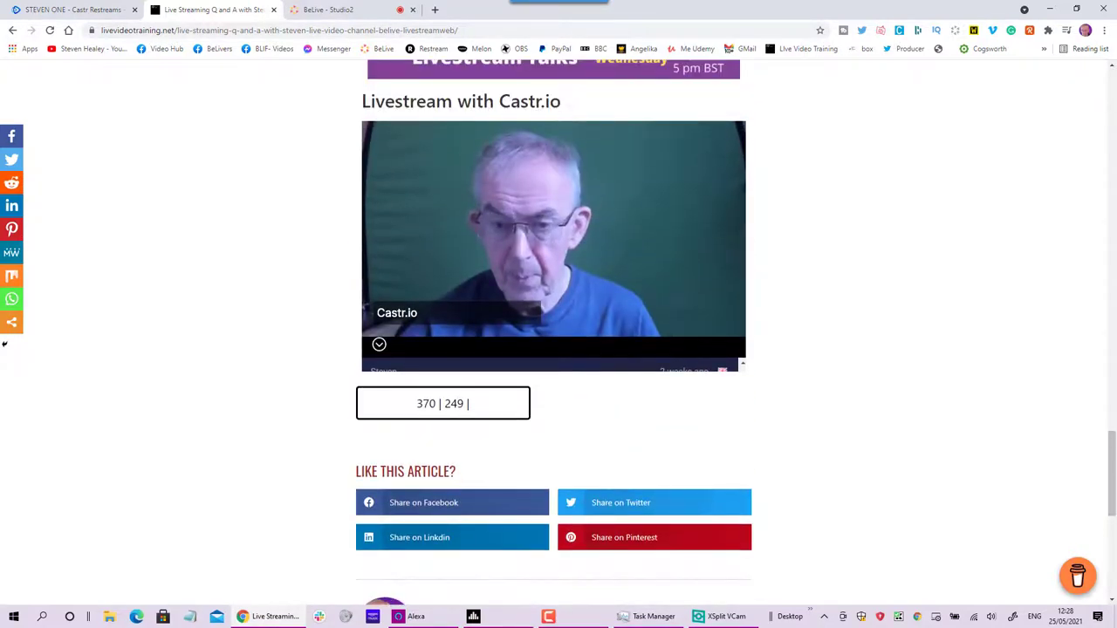
{"action": "mouse_move", "coordinate": [407, 191]}
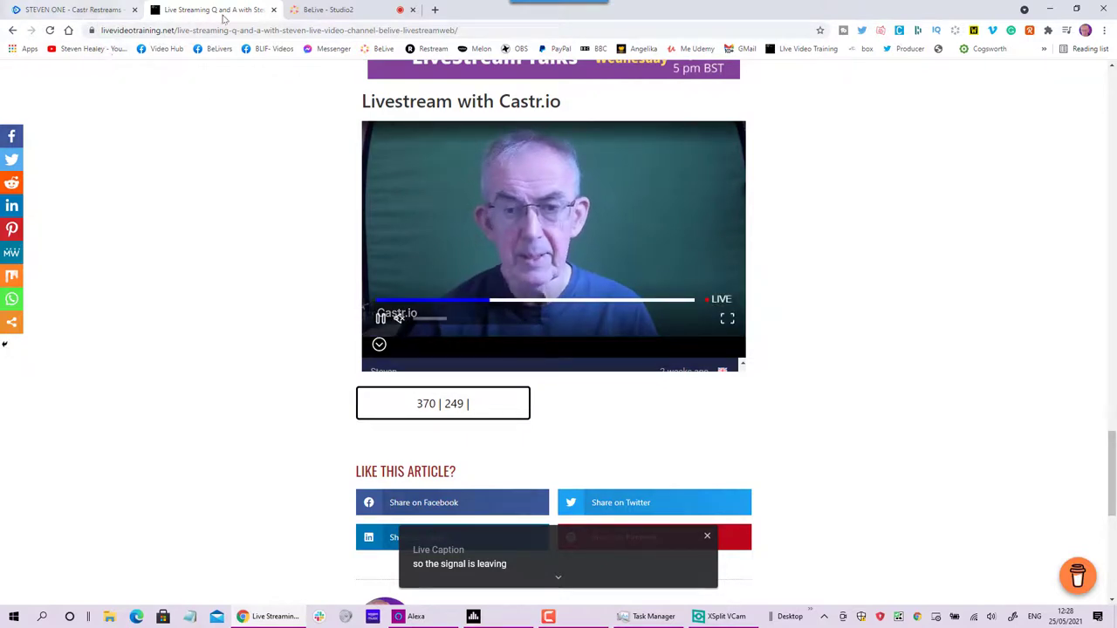
{"action": "left_click", "coordinate": [327, 9]}
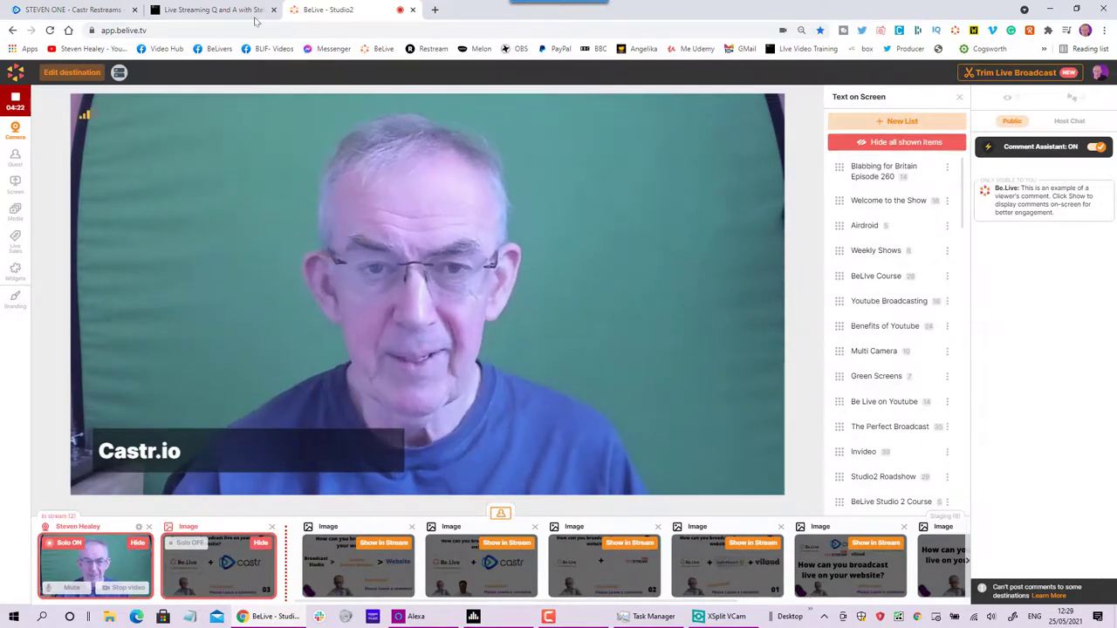
{"action": "left_click", "coordinate": [209, 10]}
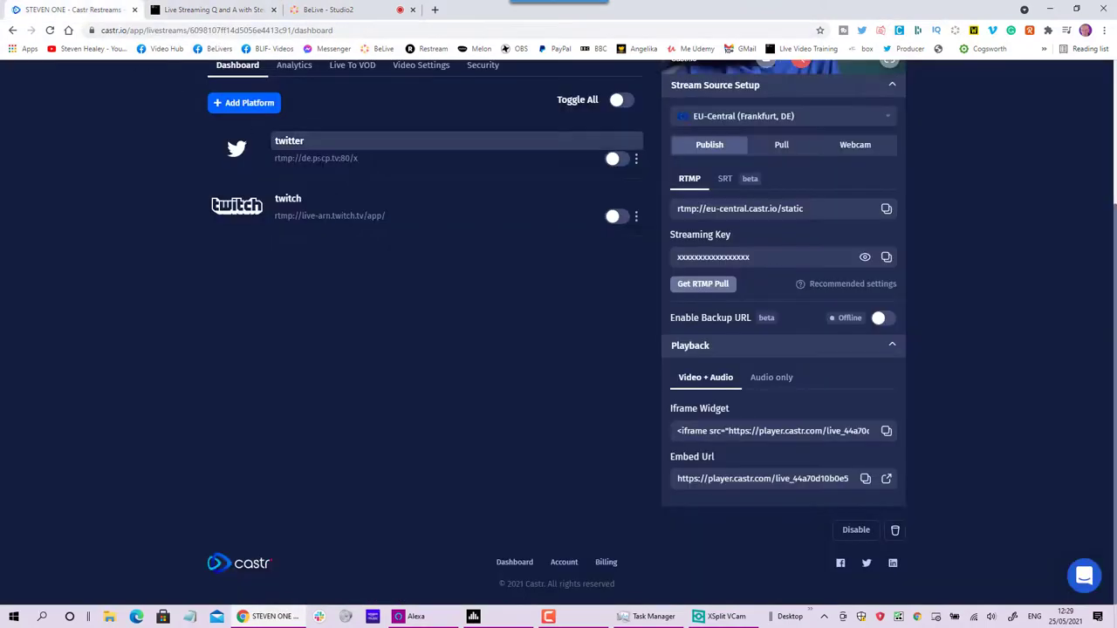
{"action": "scroll", "scroll_direction": "up", "scroll_amount": 3}
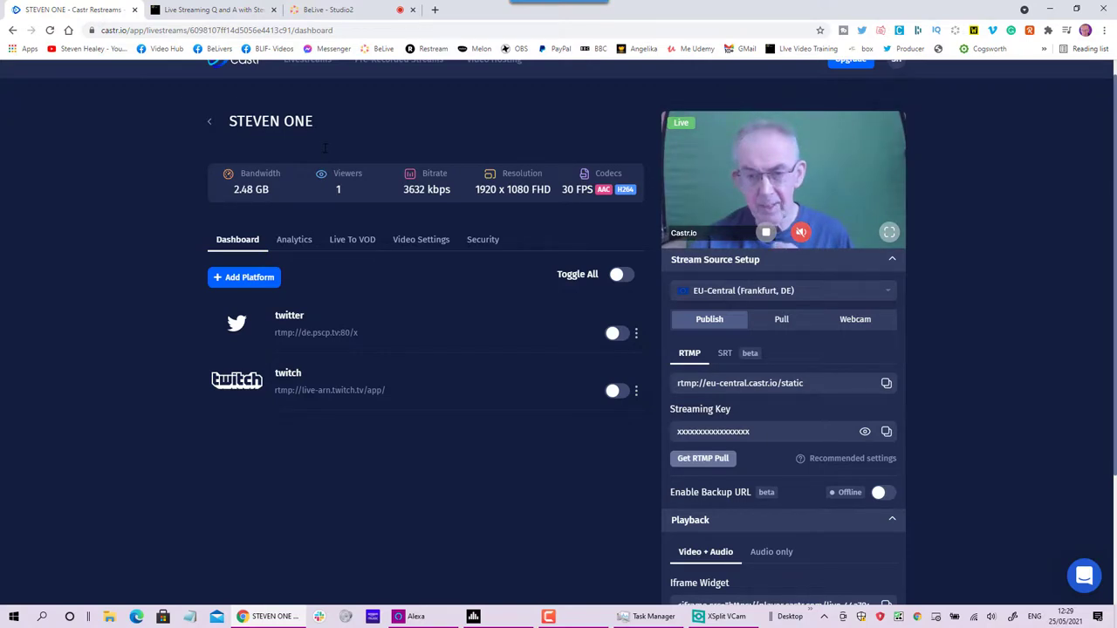
{"action": "mouse_move", "coordinate": [259, 71]}
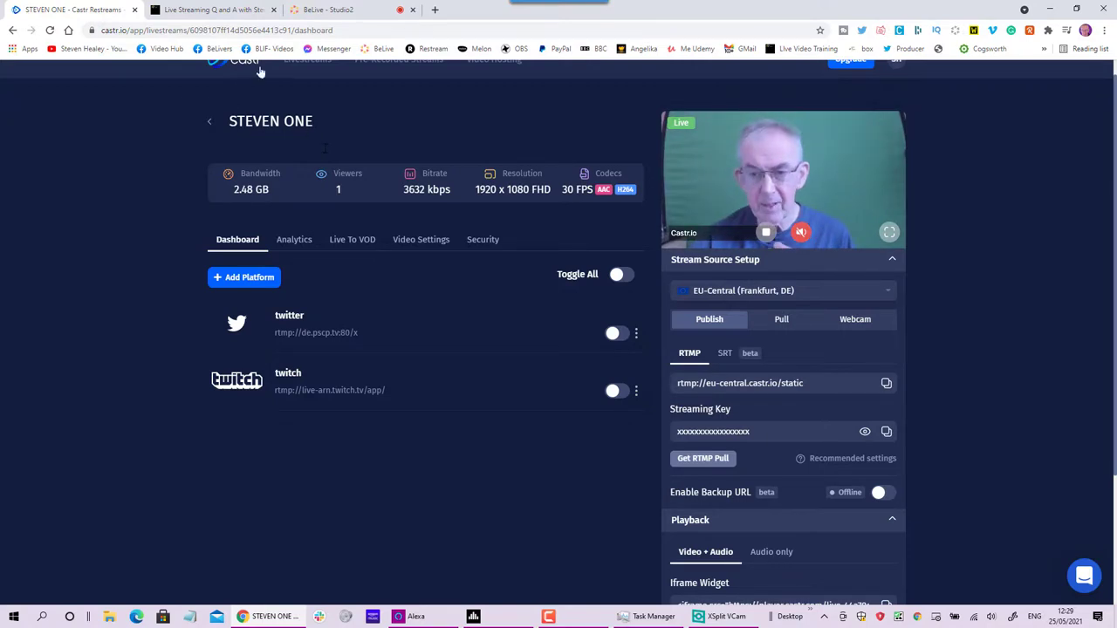
{"action": "mouse_move", "coordinate": [353, 9]}
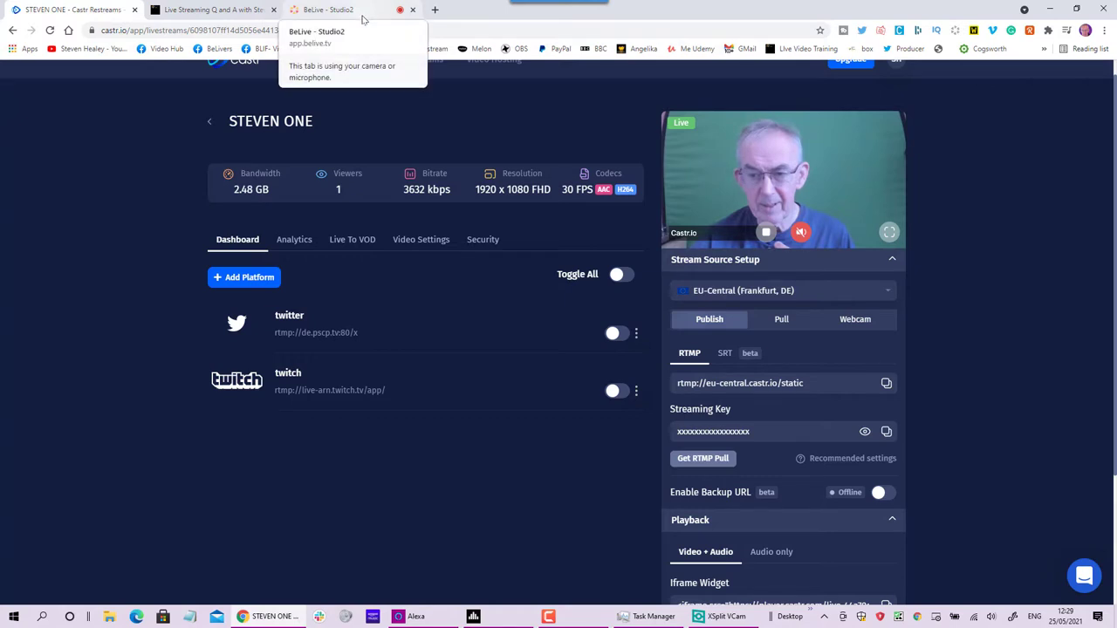
{"action": "left_click", "coordinate": [332, 10]}
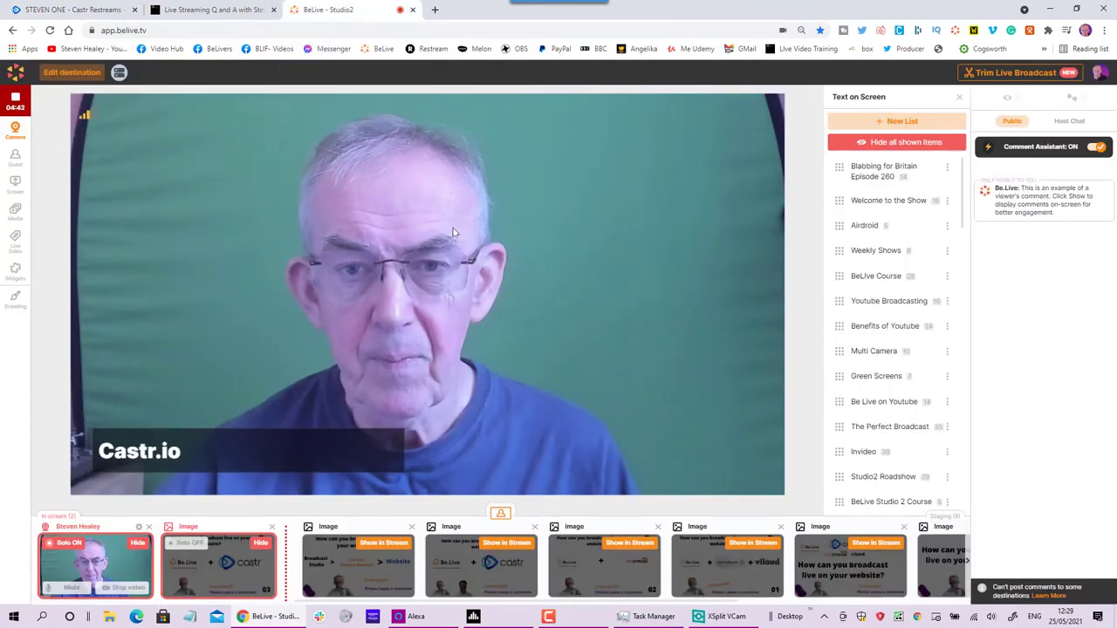